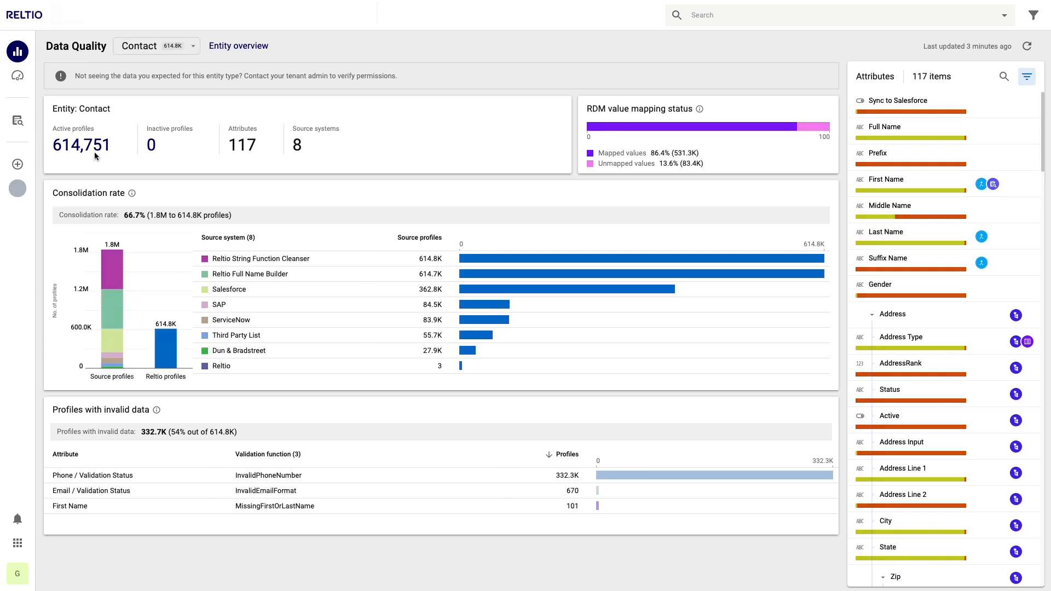
{"action": "mouse_move", "coordinate": [242, 169]}
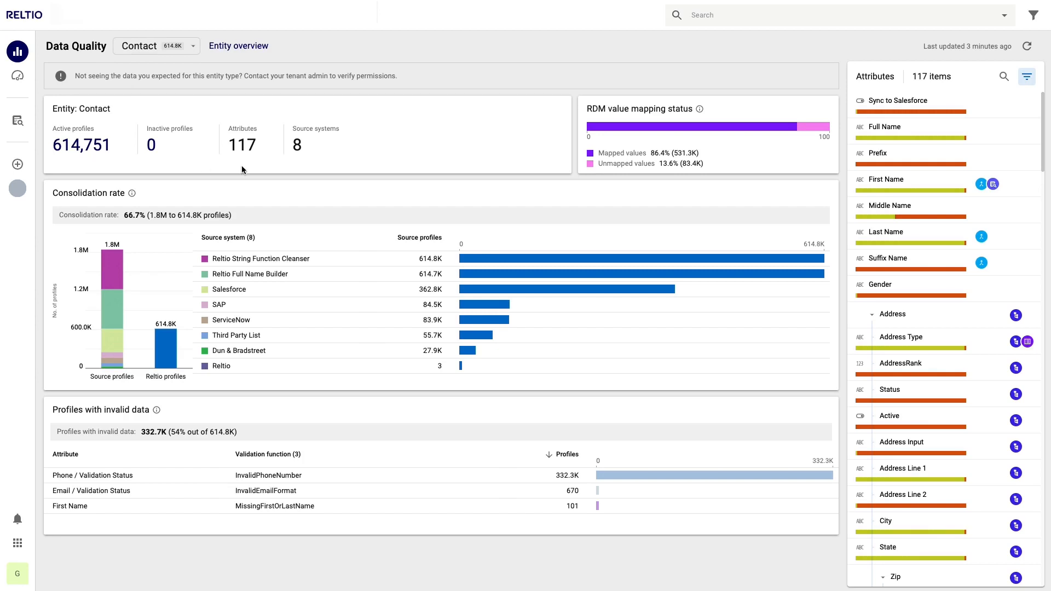
{"action": "mouse_move", "coordinate": [296, 165]}
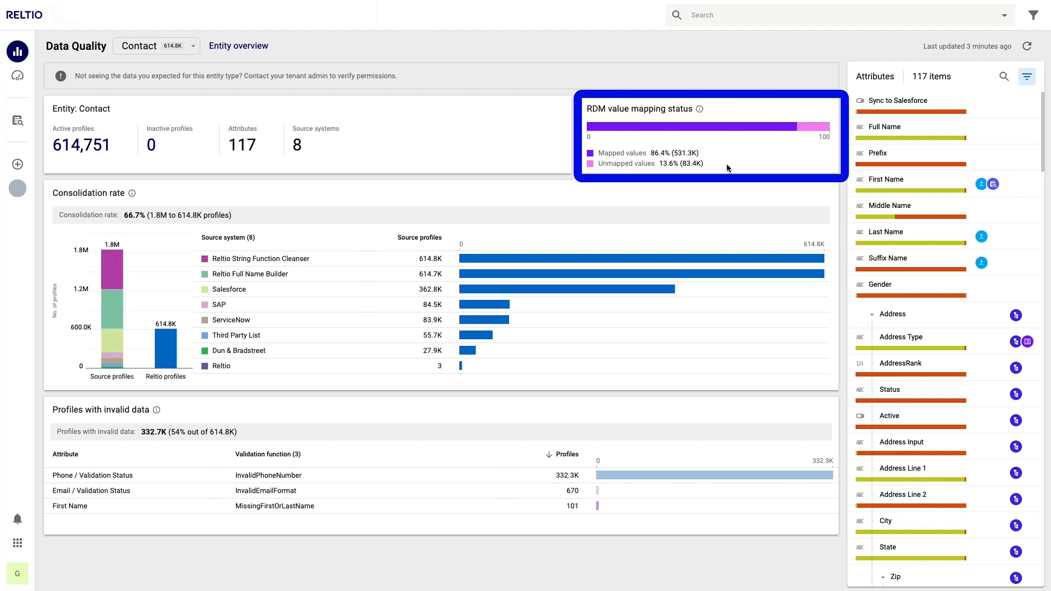
{"action": "mouse_move", "coordinate": [814, 126]}
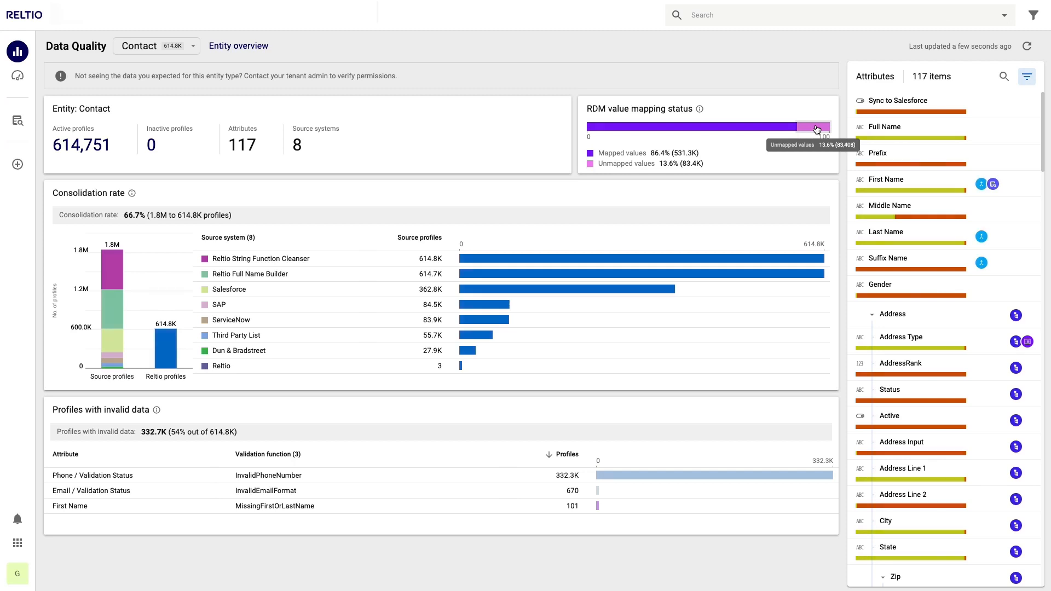
Show the Contact profiles with unmapped RDM values from the dashboard's Unmapped values bar.
{"action": "left_click", "coordinate": [16, 120]}
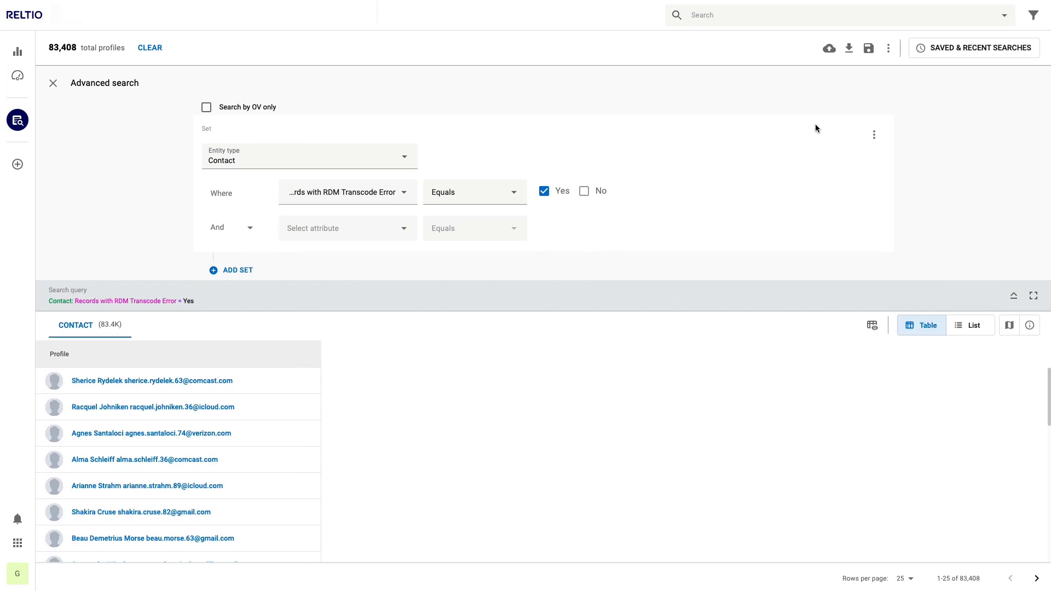
{"action": "mouse_move", "coordinate": [810, 130]}
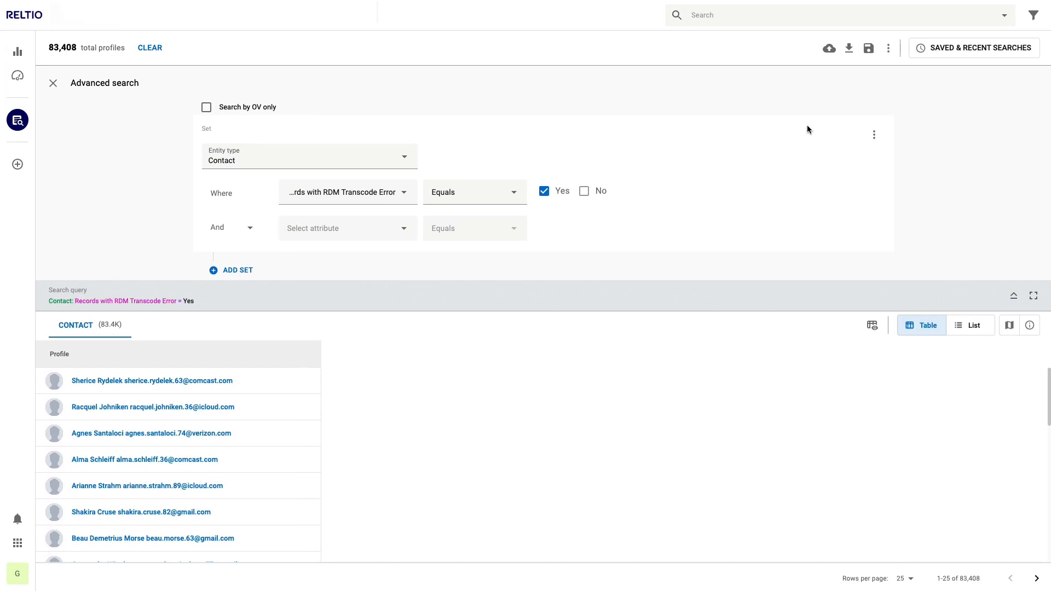
{"action": "mouse_move", "coordinate": [59, 63]}
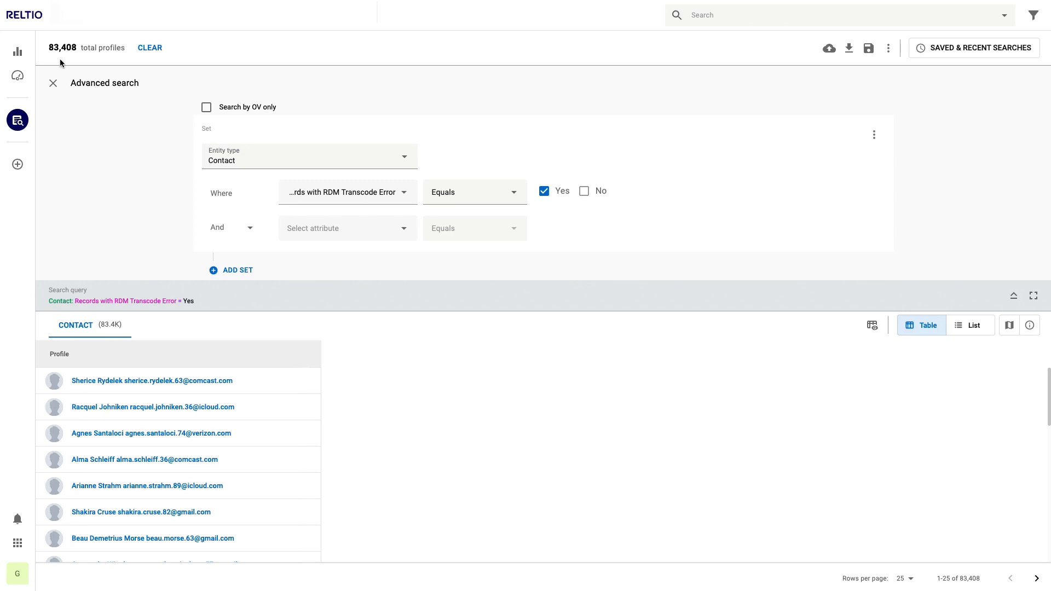
{"action": "mouse_move", "coordinate": [155, 190]}
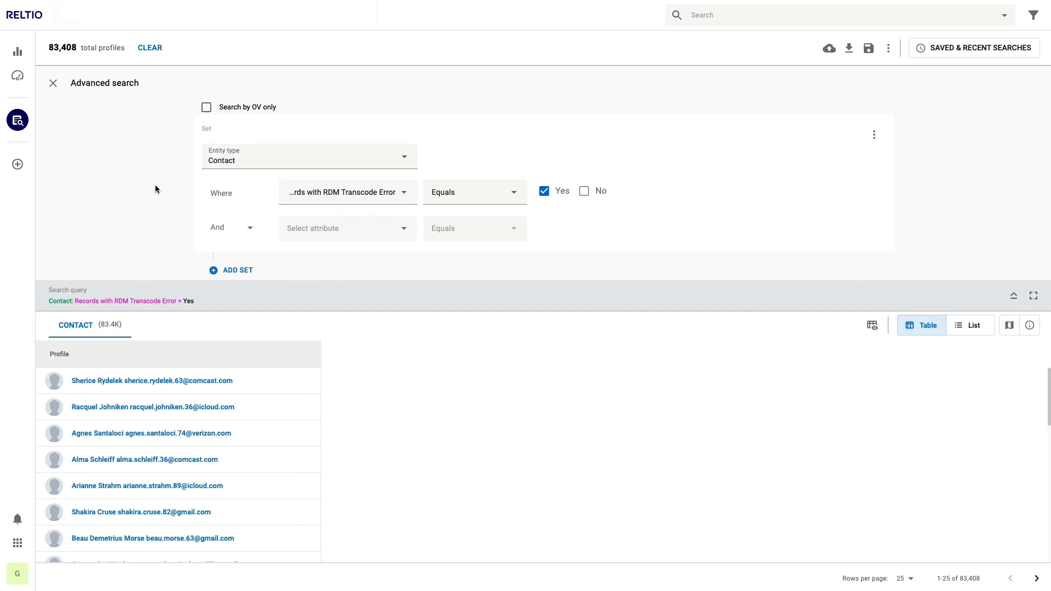
{"action": "mouse_move", "coordinate": [159, 309]}
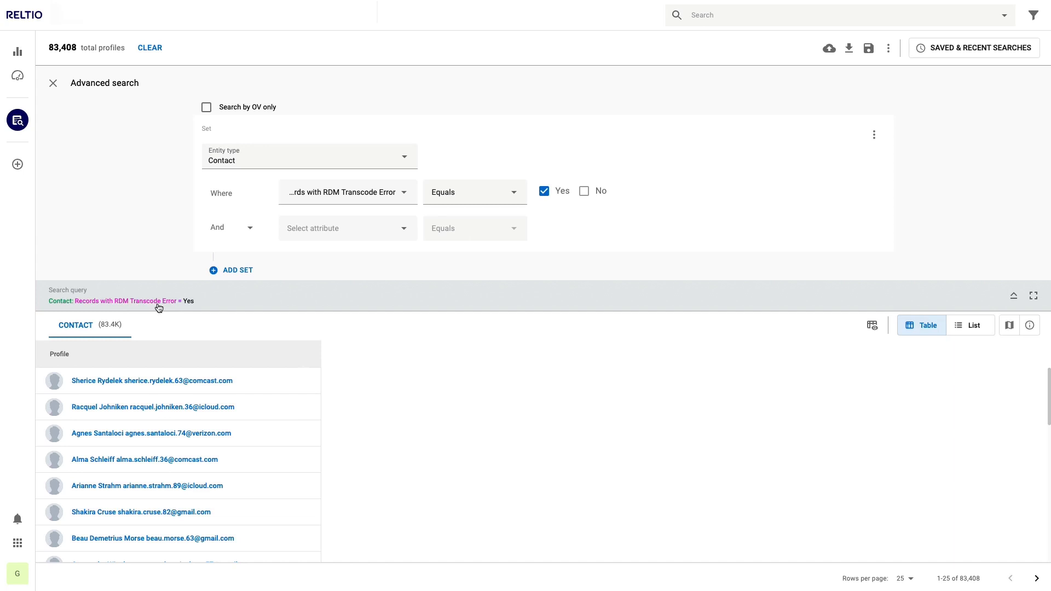
{"action": "mouse_move", "coordinate": [329, 229]}
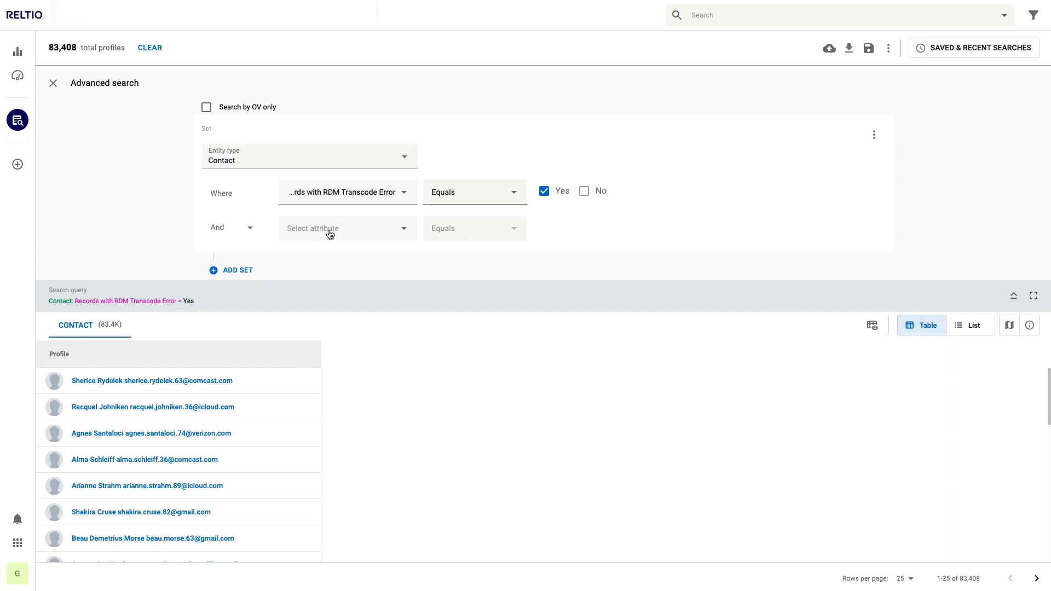
Filter the search by Source System Name = Third Party List, leaving 55,703 contacts.
{"action": "type", "text": "sour"}
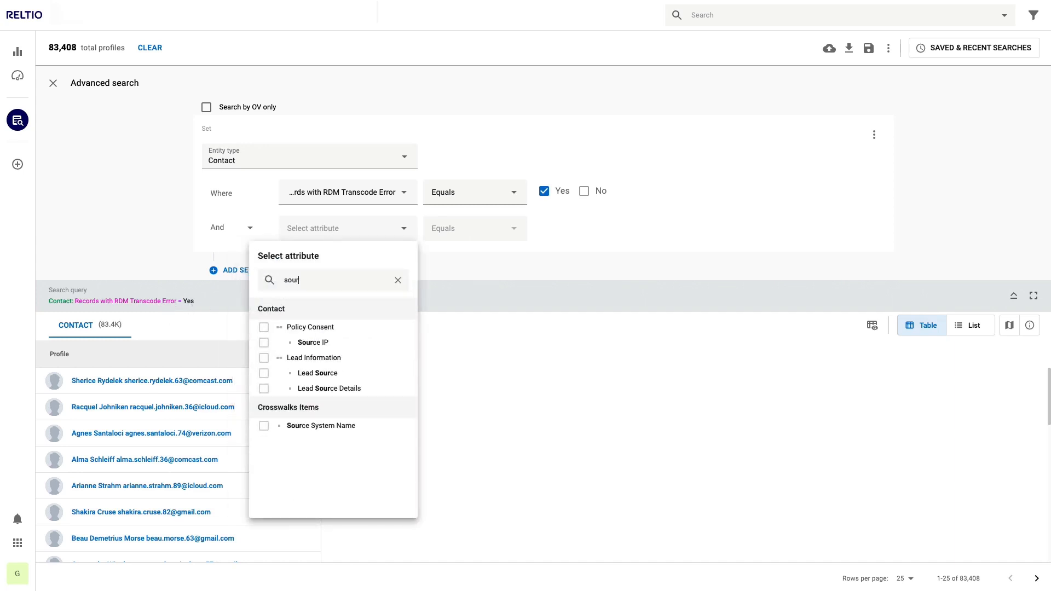
{"action": "type", "text": "ce"}
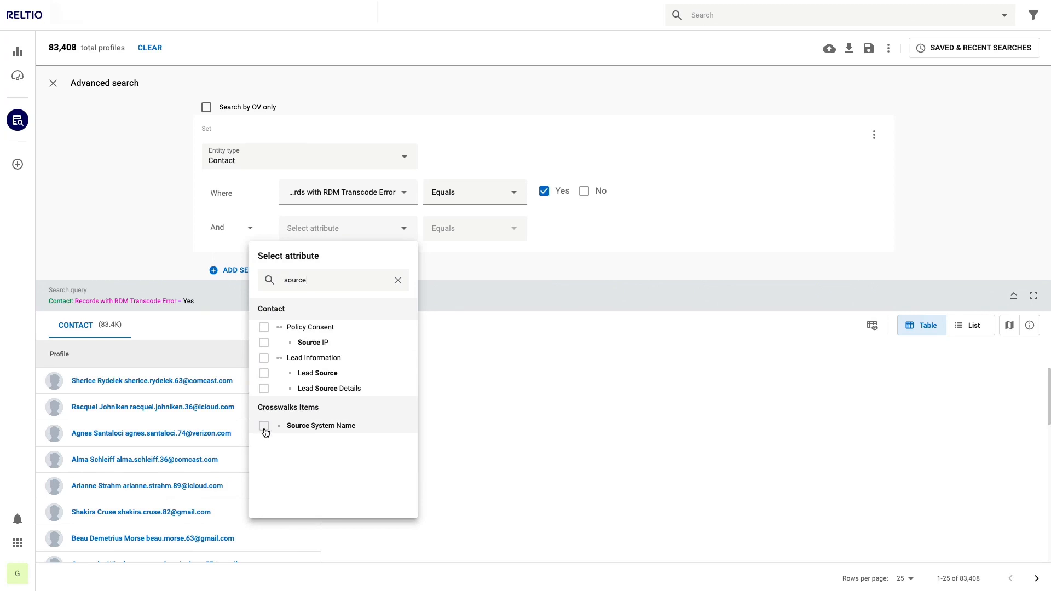
{"action": "left_click", "coordinate": [264, 426]}
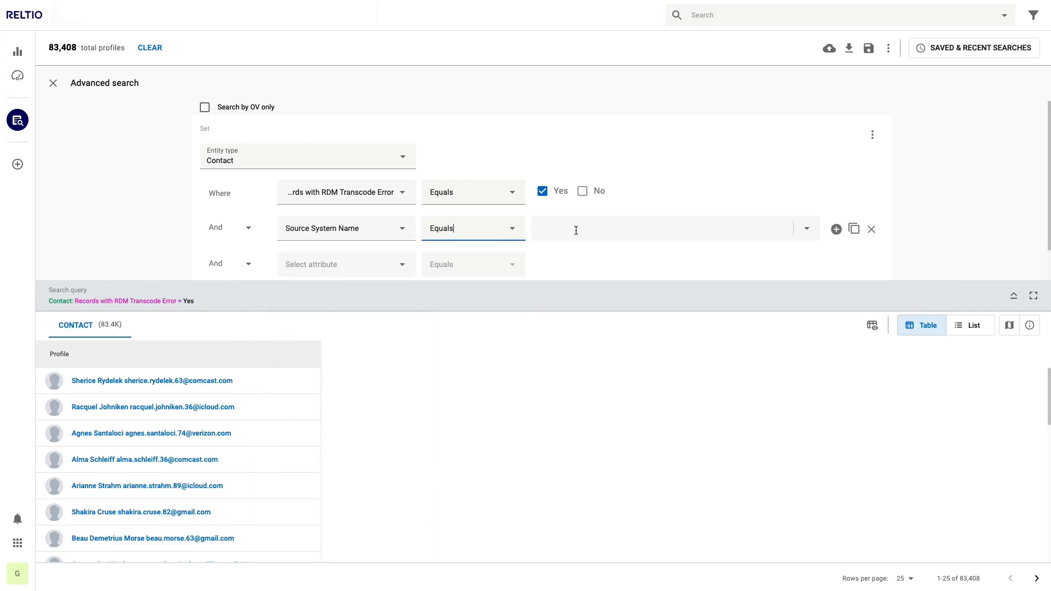
{"action": "left_click", "coordinate": [673, 228]}
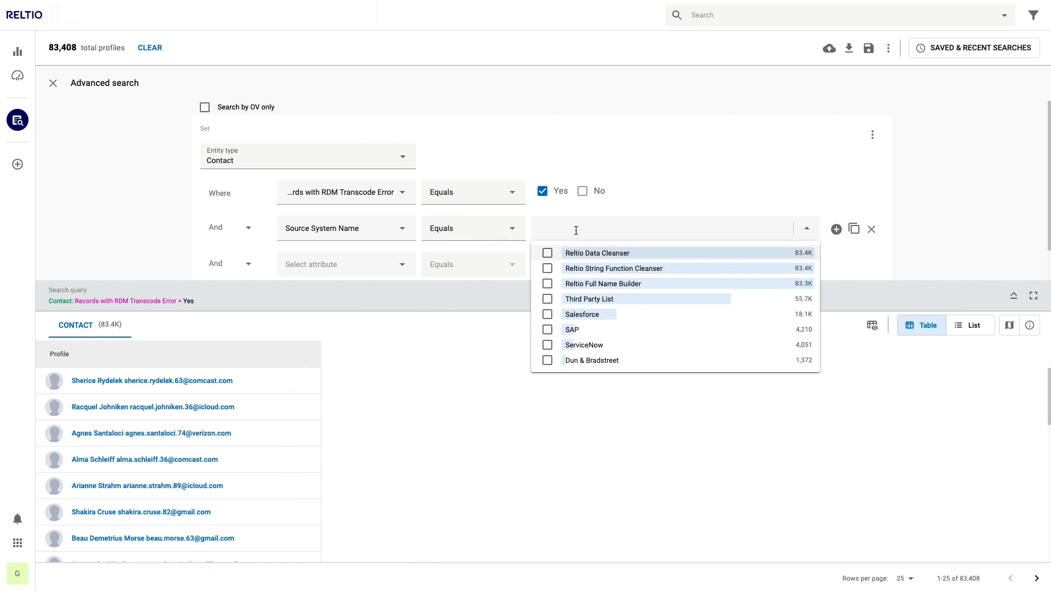
{"action": "mouse_move", "coordinate": [666, 306]}
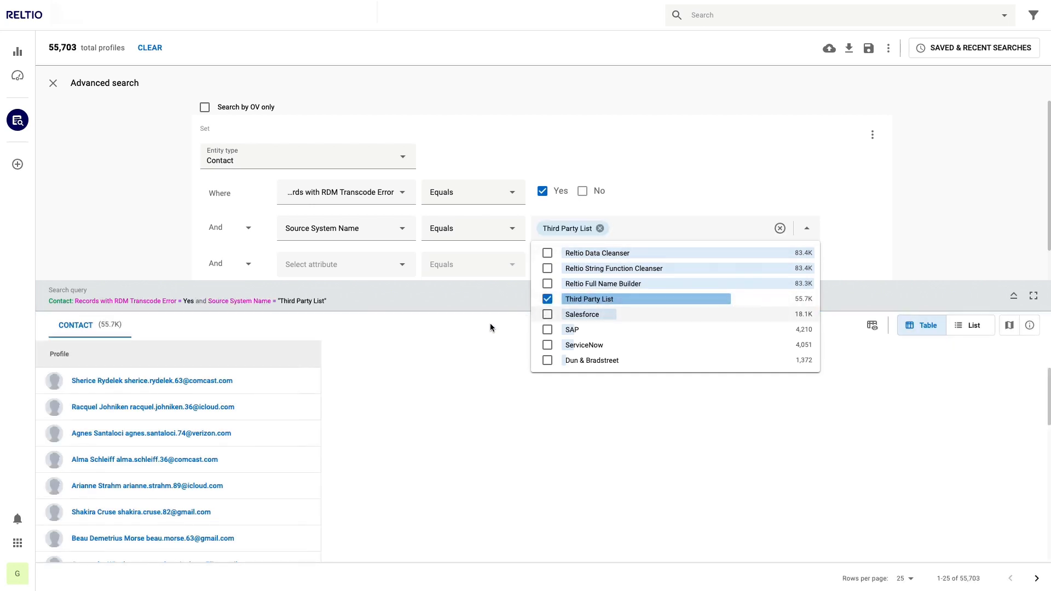
{"action": "left_click", "coordinate": [807, 228]}
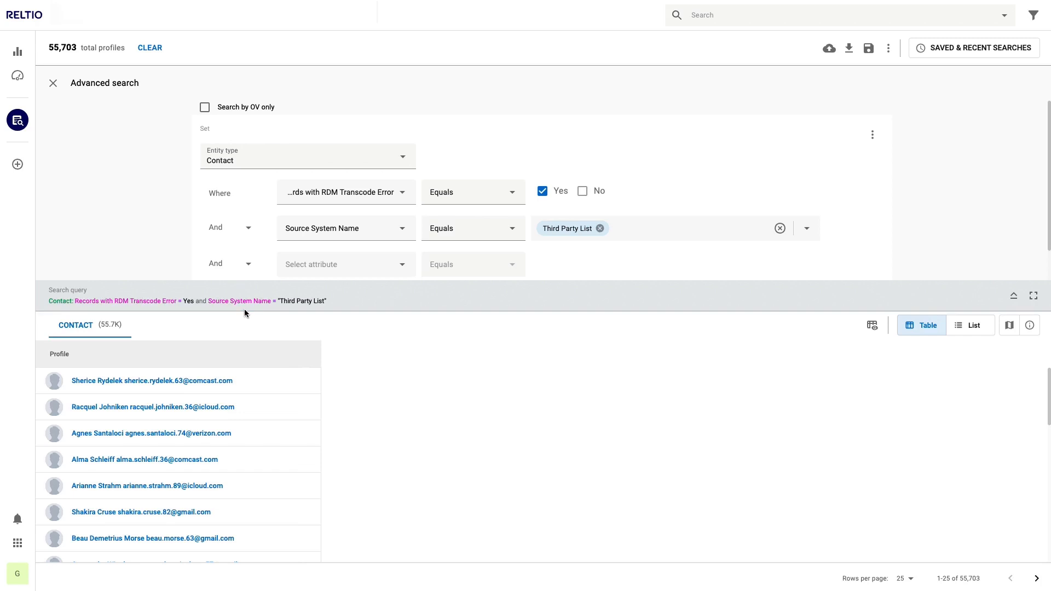
Bring up the first matching Third Party List contact profile.
{"action": "left_click", "coordinate": [151, 380]}
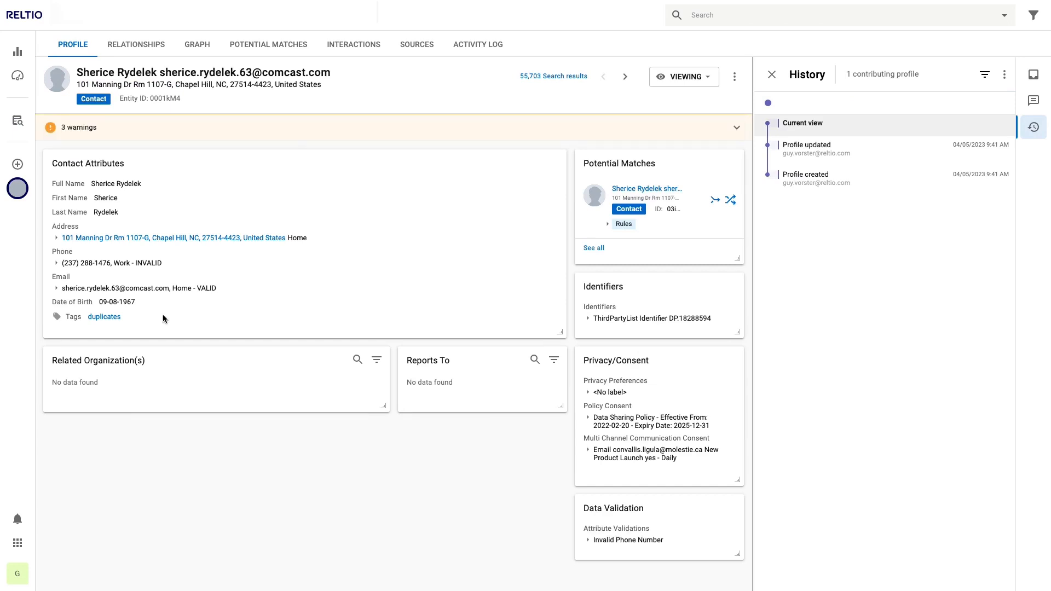
Review the RDM mapping warnings on the first contact and on the following profiles.
{"action": "left_click", "coordinate": [736, 127]}
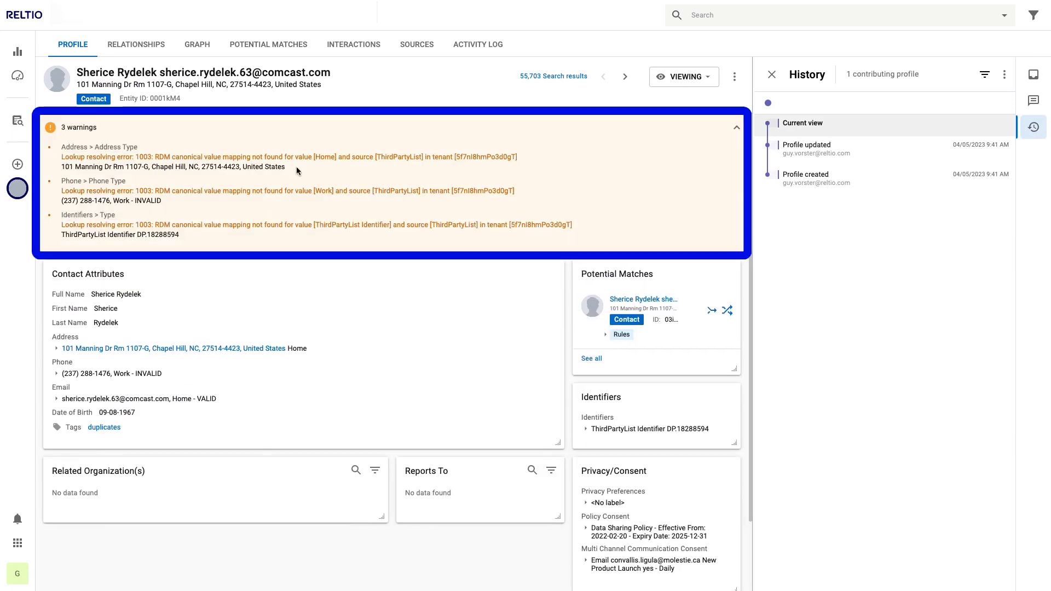
{"action": "mouse_move", "coordinate": [322, 220]}
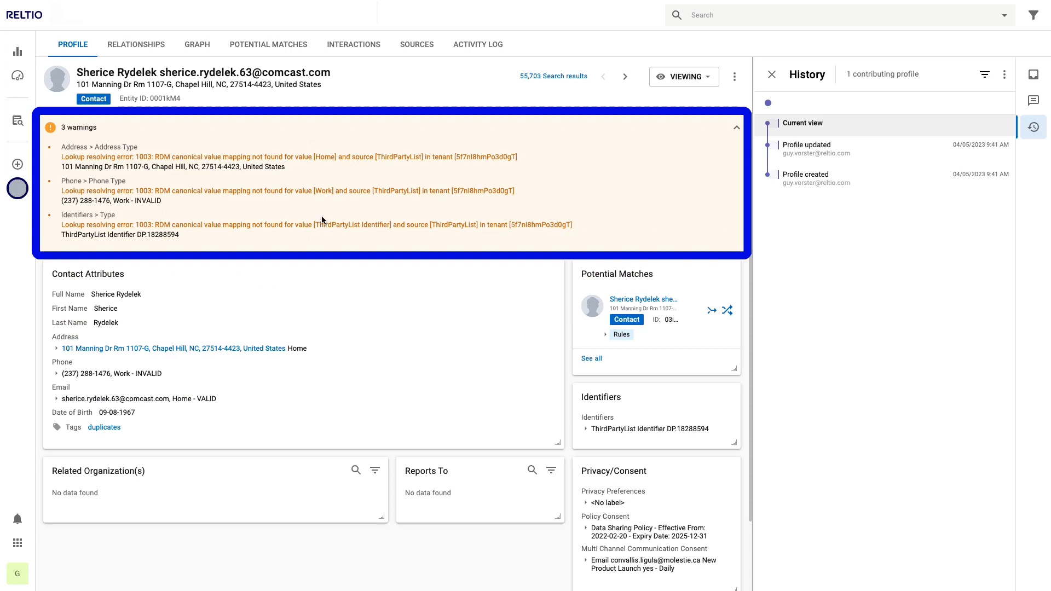
{"action": "mouse_move", "coordinate": [623, 76]}
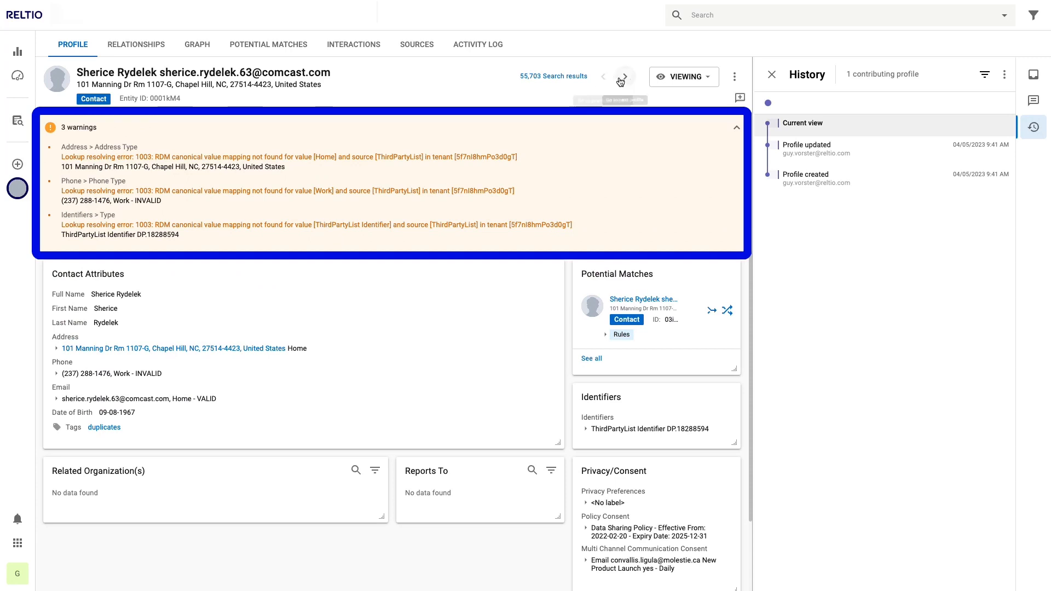
{"action": "left_click", "coordinate": [624, 77]}
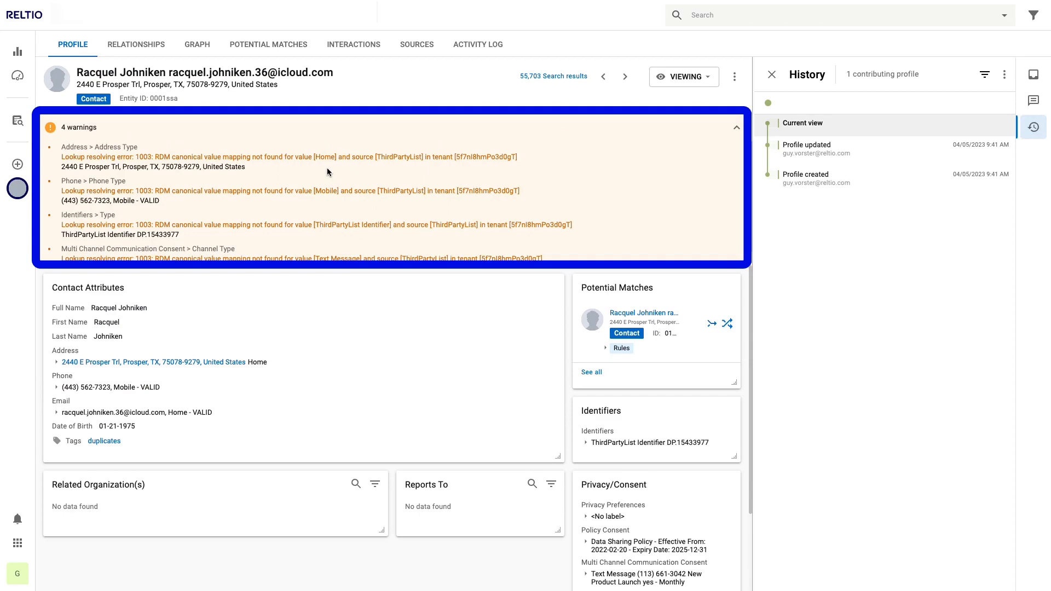
{"action": "mouse_move", "coordinate": [326, 208]}
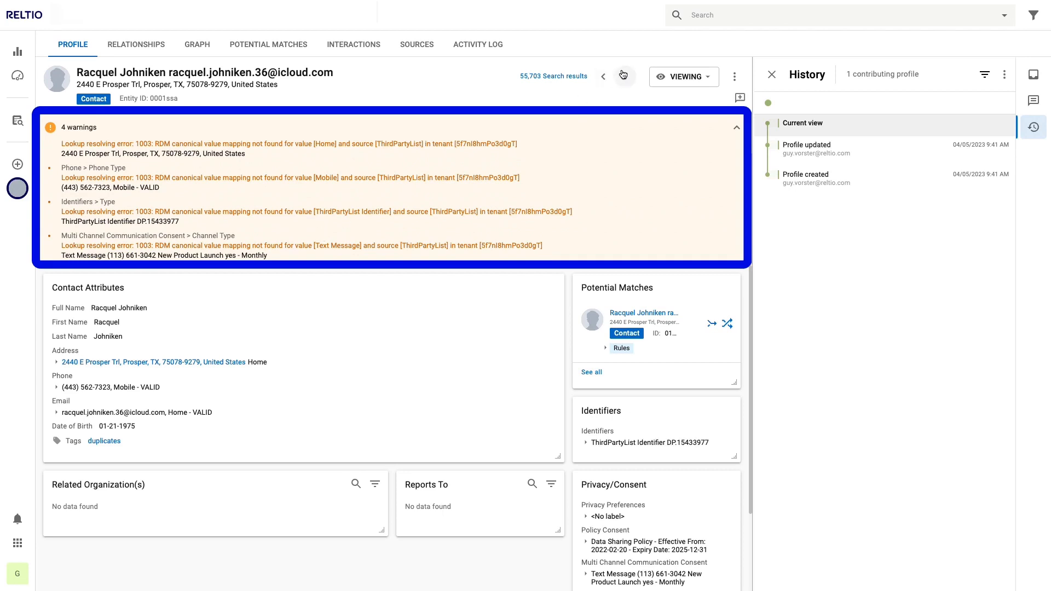
{"action": "left_click", "coordinate": [623, 77]}
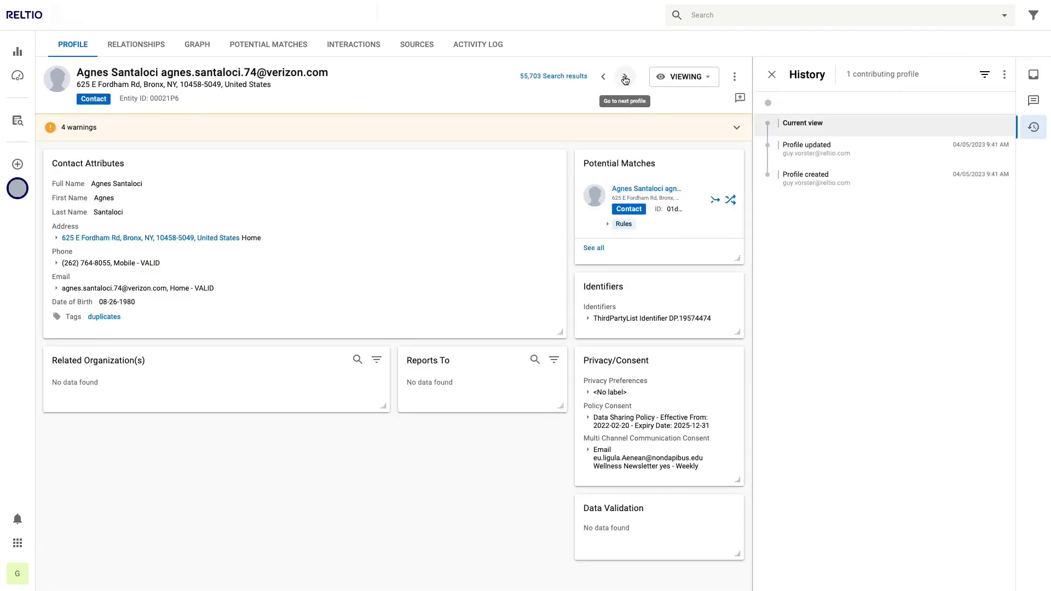
{"action": "left_click", "coordinate": [736, 127]}
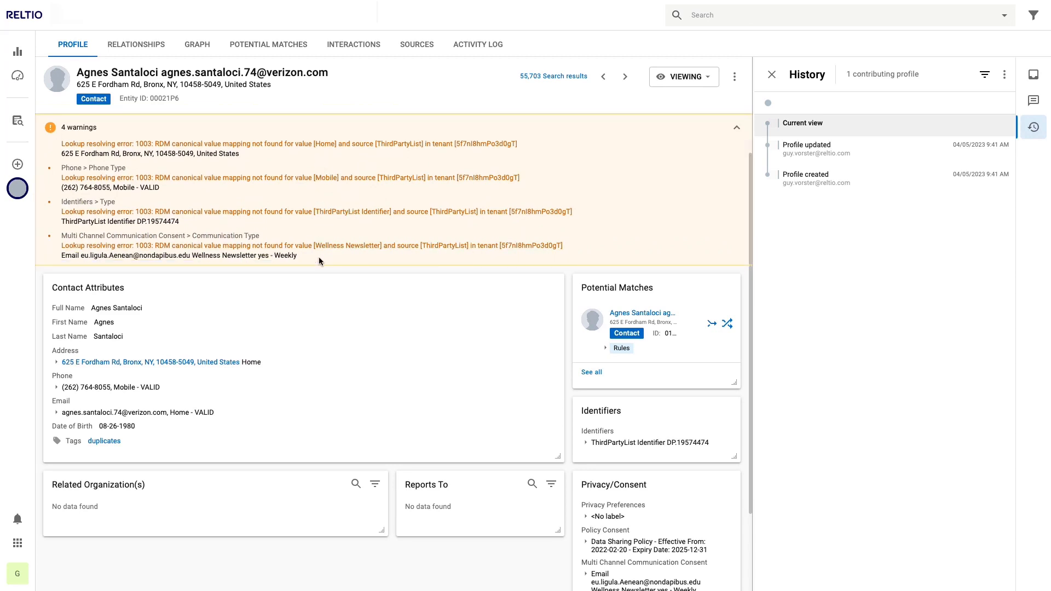
{"action": "mouse_move", "coordinate": [207, 390]}
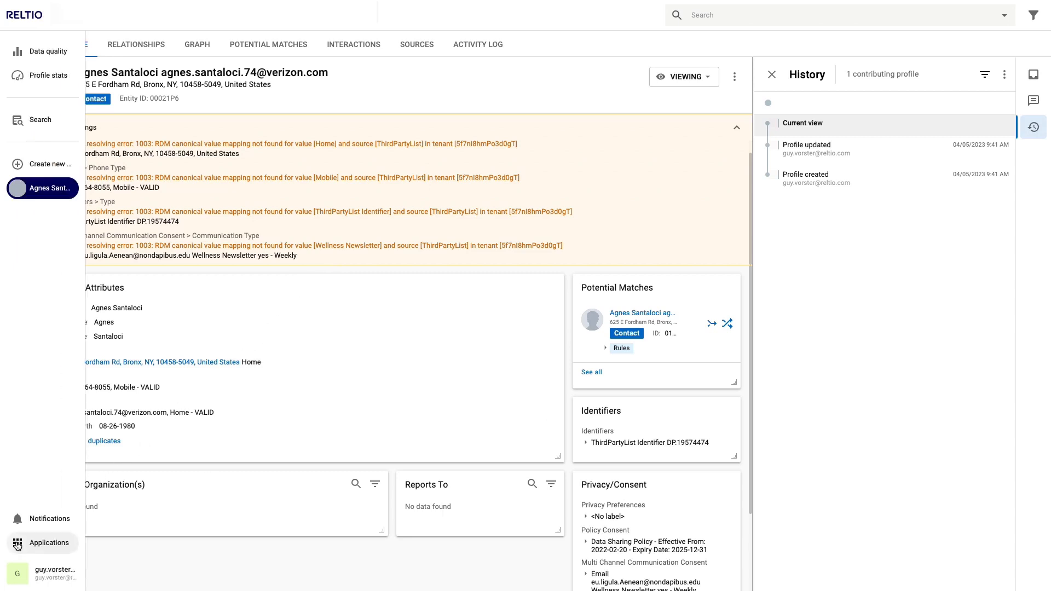
Launch the RDM application from the Reltio applications list.
{"action": "left_click", "coordinate": [48, 542]}
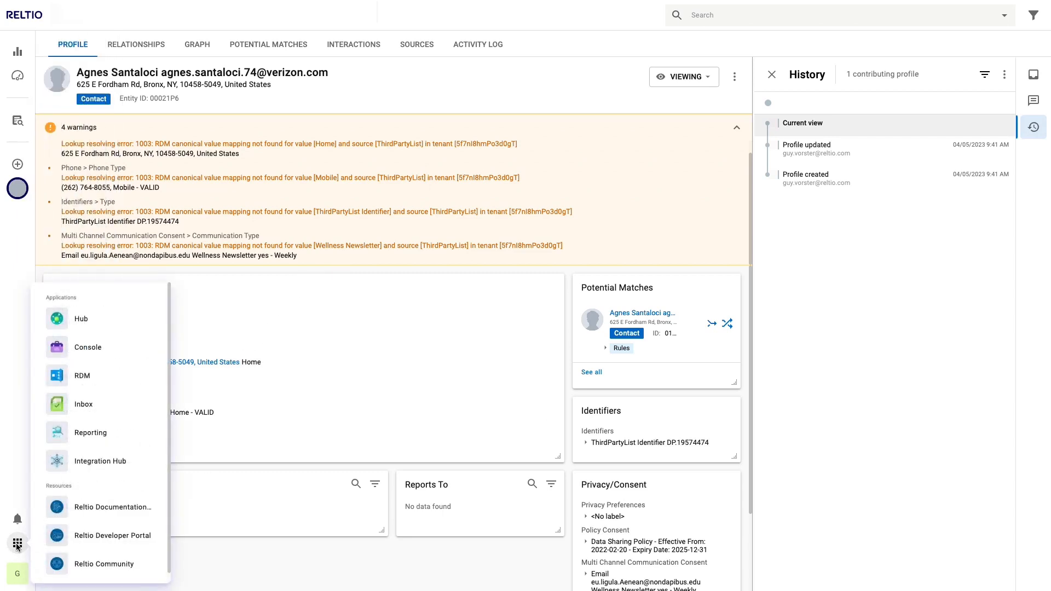
{"action": "mouse_move", "coordinate": [90, 432]}
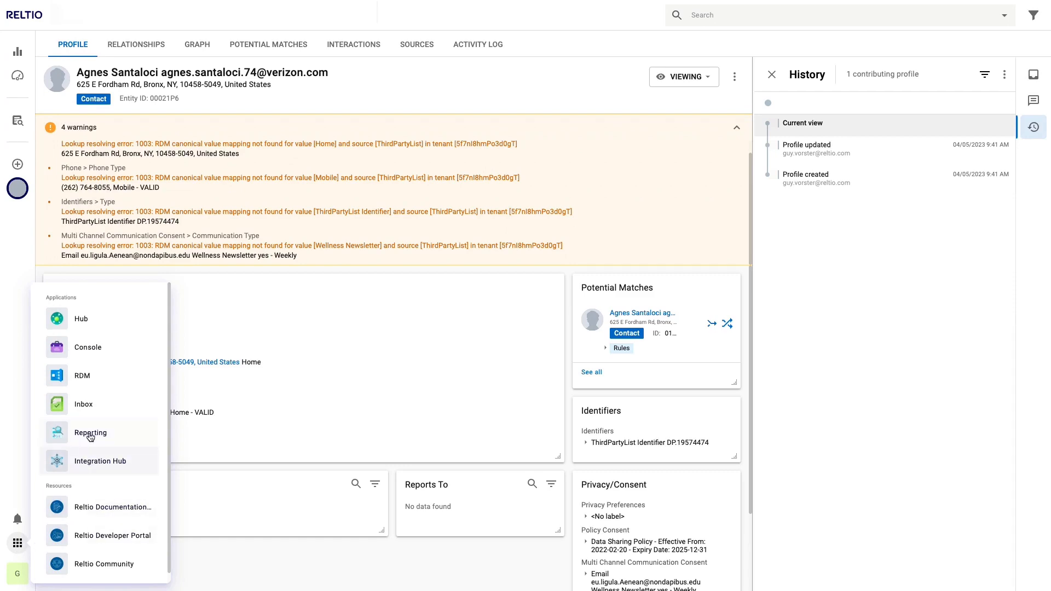
{"action": "left_click", "coordinate": [82, 376]}
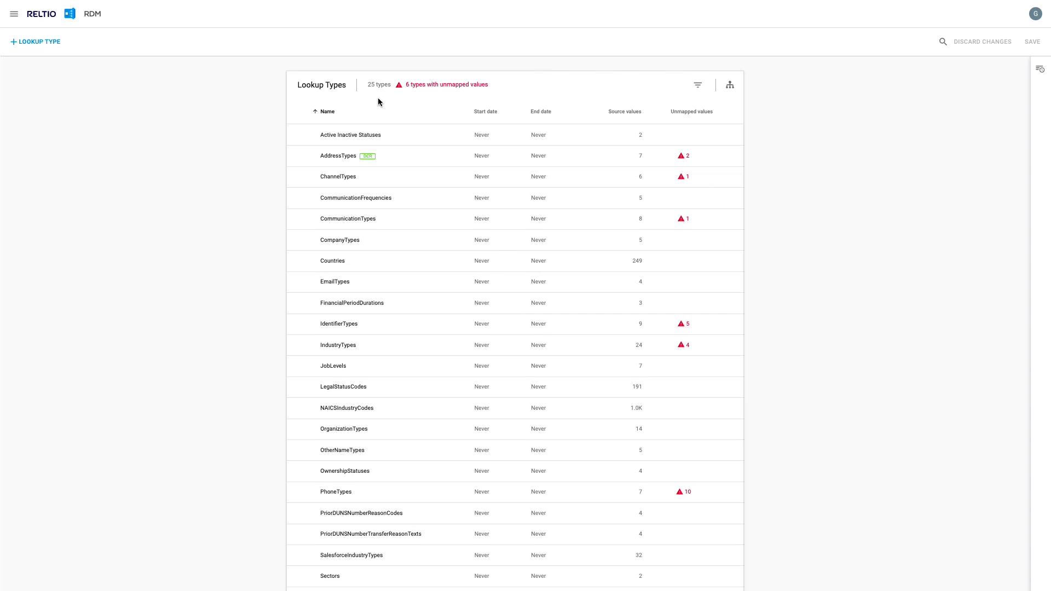
Bring up the AddressTypes lookup type with its 2 unmapped values.
{"action": "scroll", "scroll_direction": "down", "scroll_amount": 3}
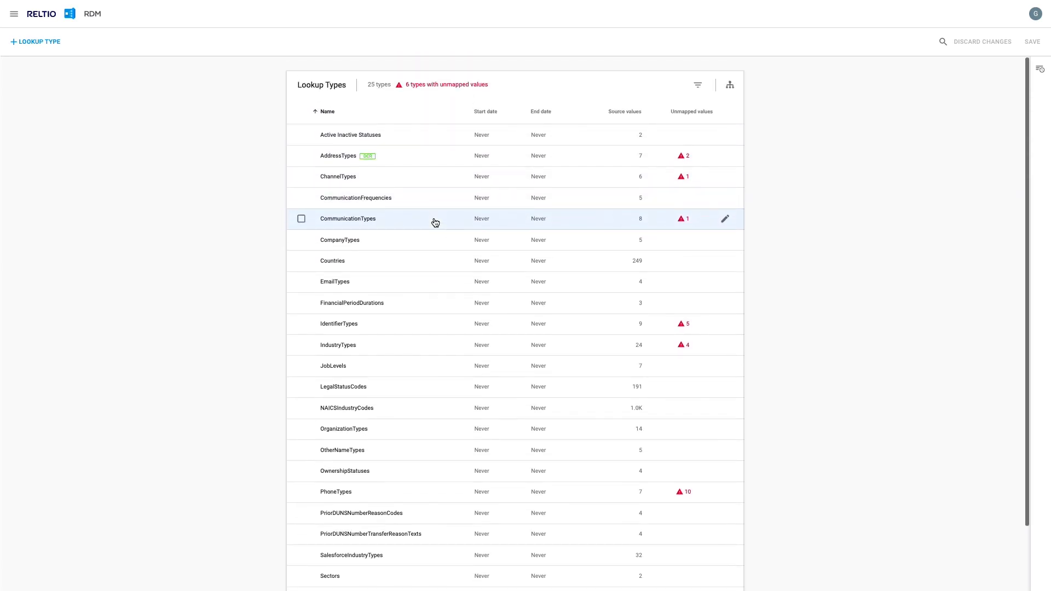
{"action": "mouse_move", "coordinate": [338, 155]}
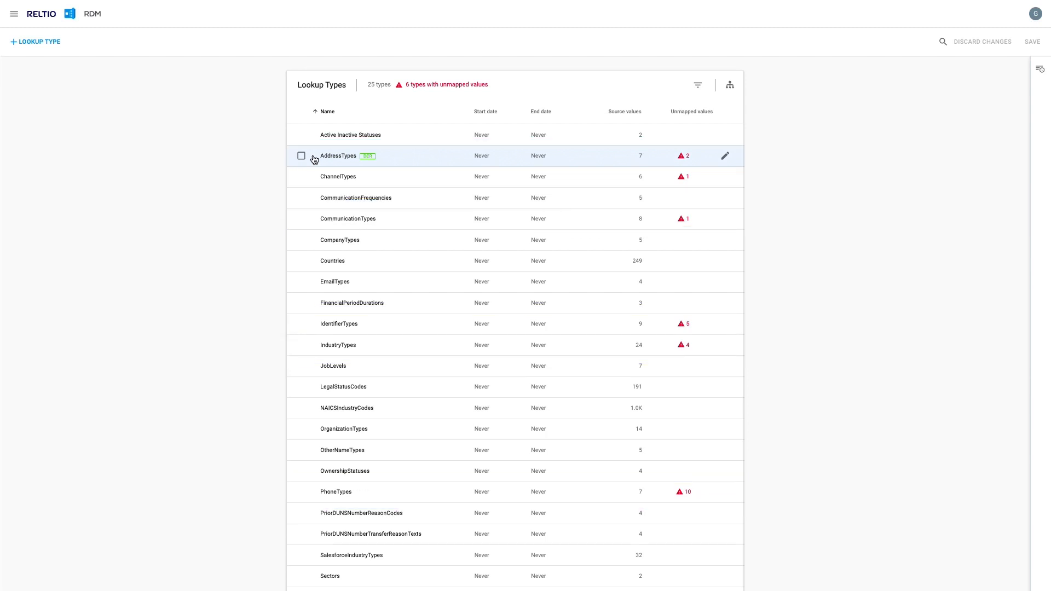
{"action": "left_click", "coordinate": [338, 156]}
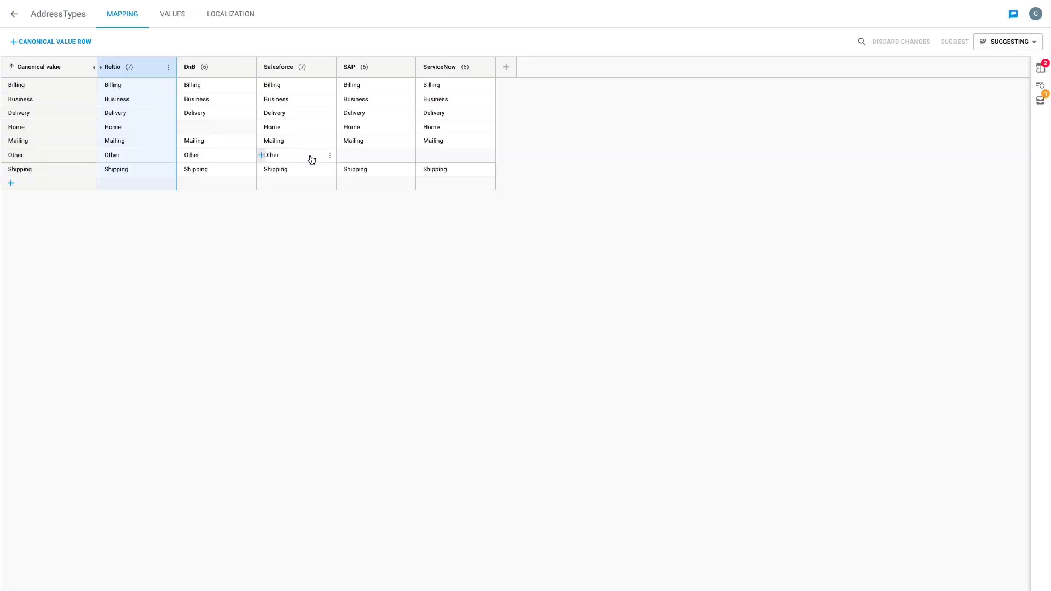
{"action": "mouse_move", "coordinate": [253, 213]}
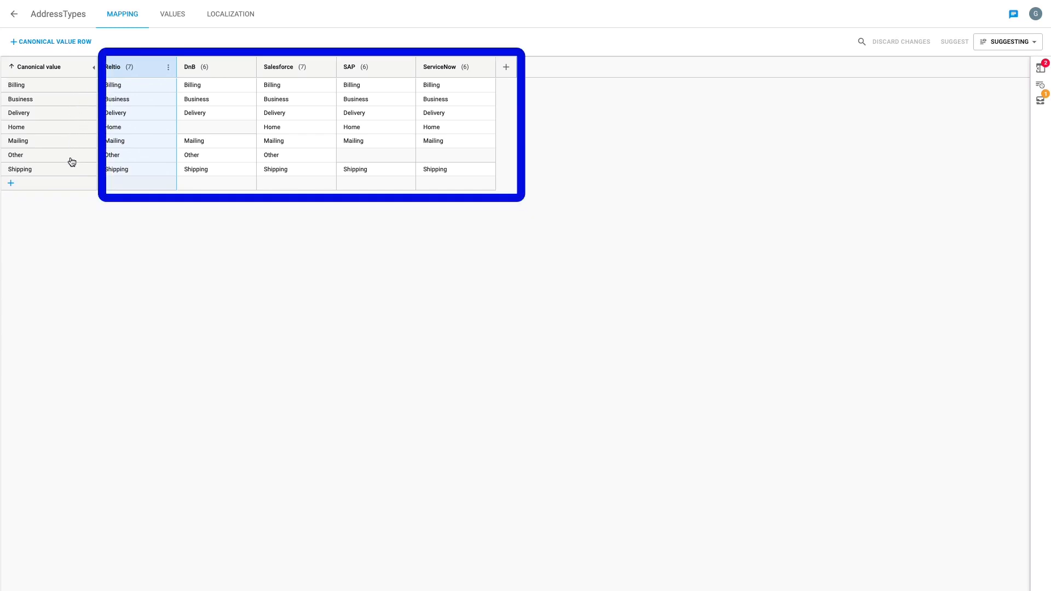
{"action": "mouse_move", "coordinate": [72, 174]}
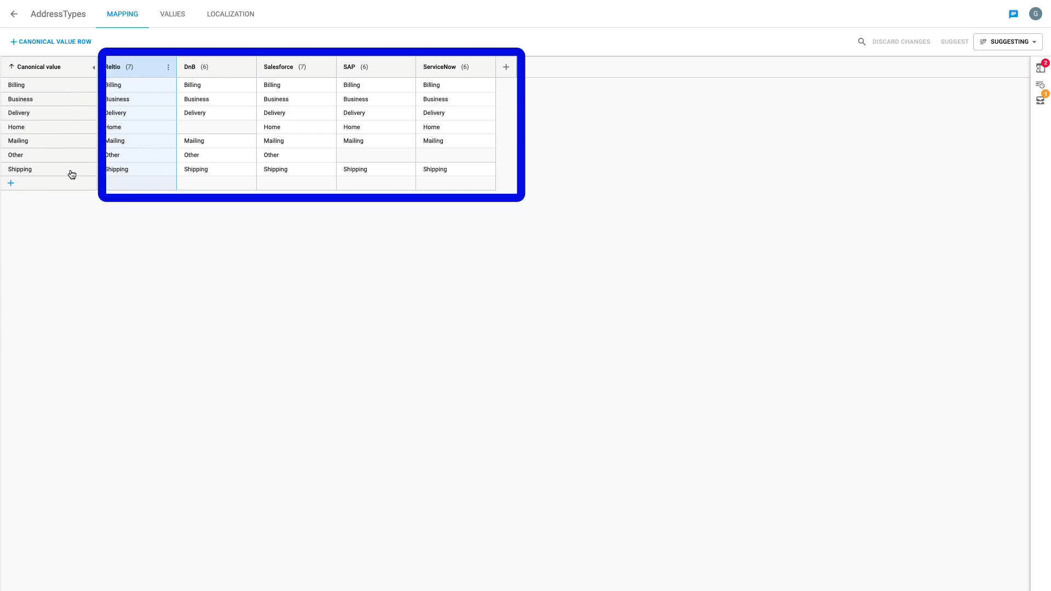
{"action": "mouse_move", "coordinate": [204, 100]}
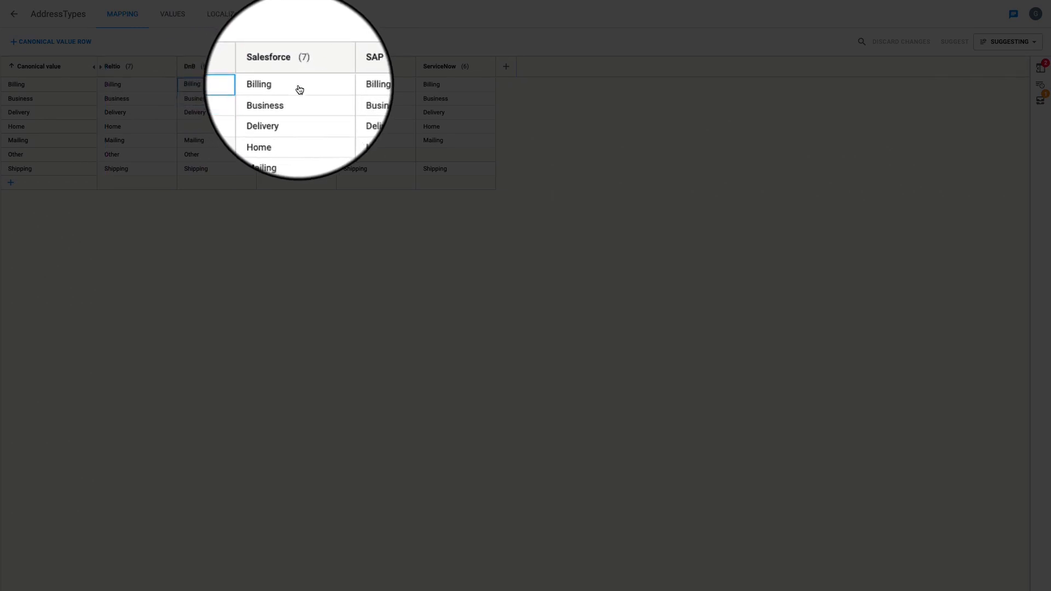
{"action": "left_click", "coordinate": [288, 84]}
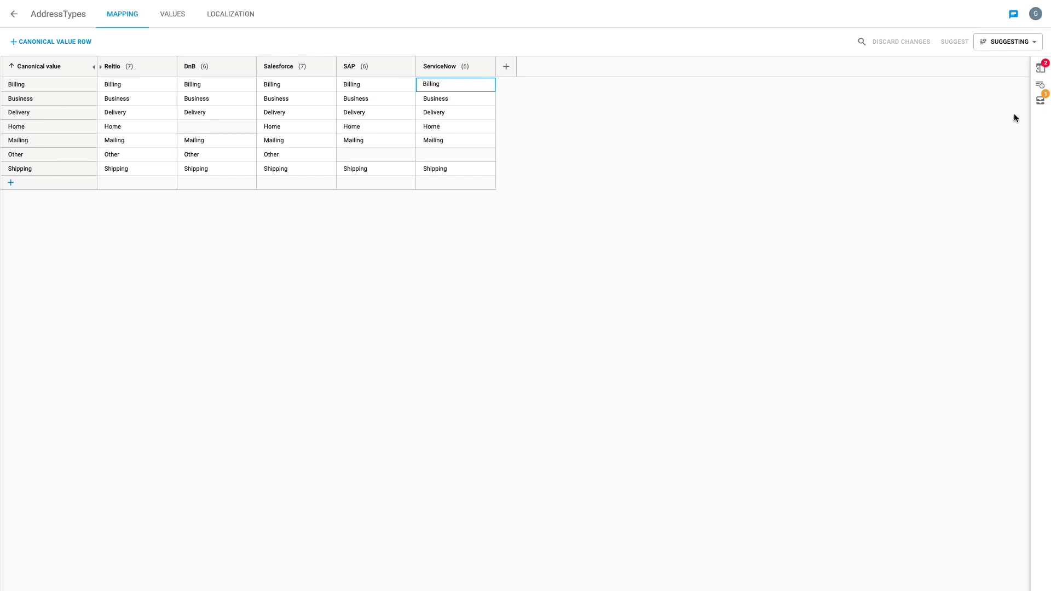
{"action": "mouse_move", "coordinate": [1040, 99]}
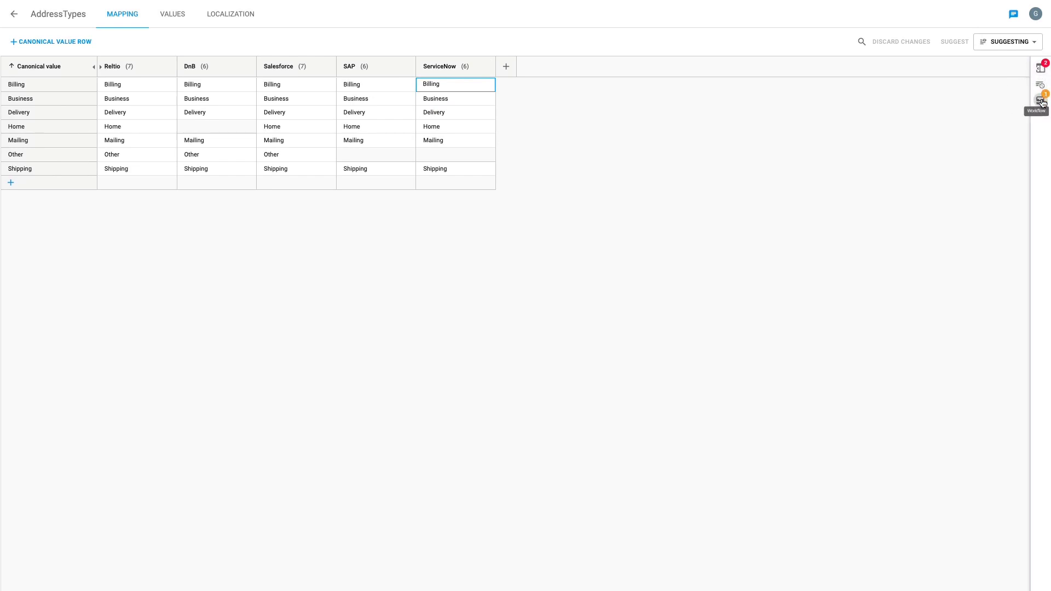
Approve the pending change request mapping ERP Shipping to Shipping and reload the grid.
{"action": "left_click", "coordinate": [1040, 99]}
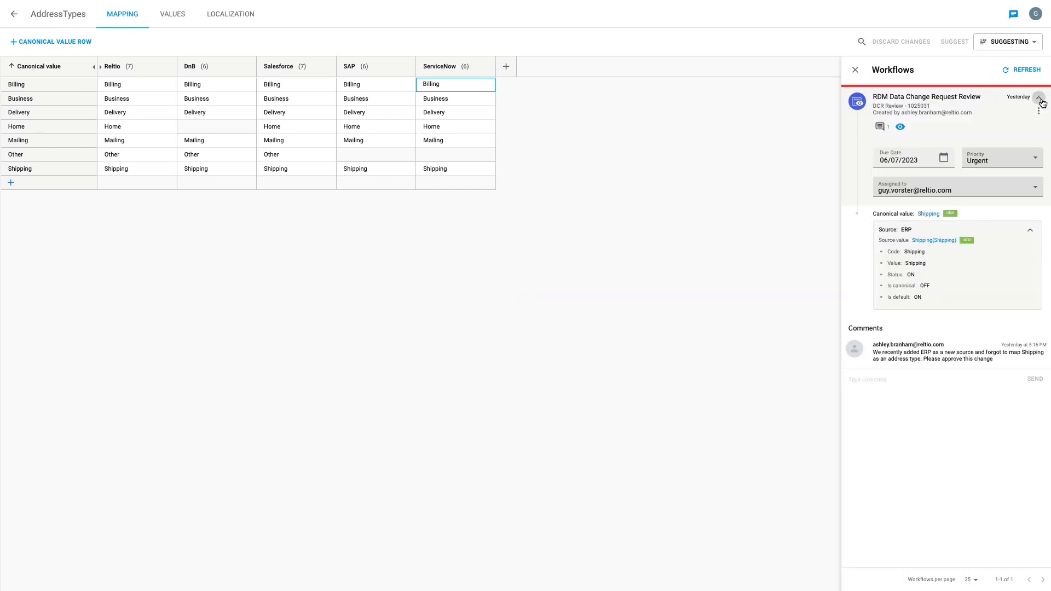
{"action": "mouse_move", "coordinate": [847, 175]}
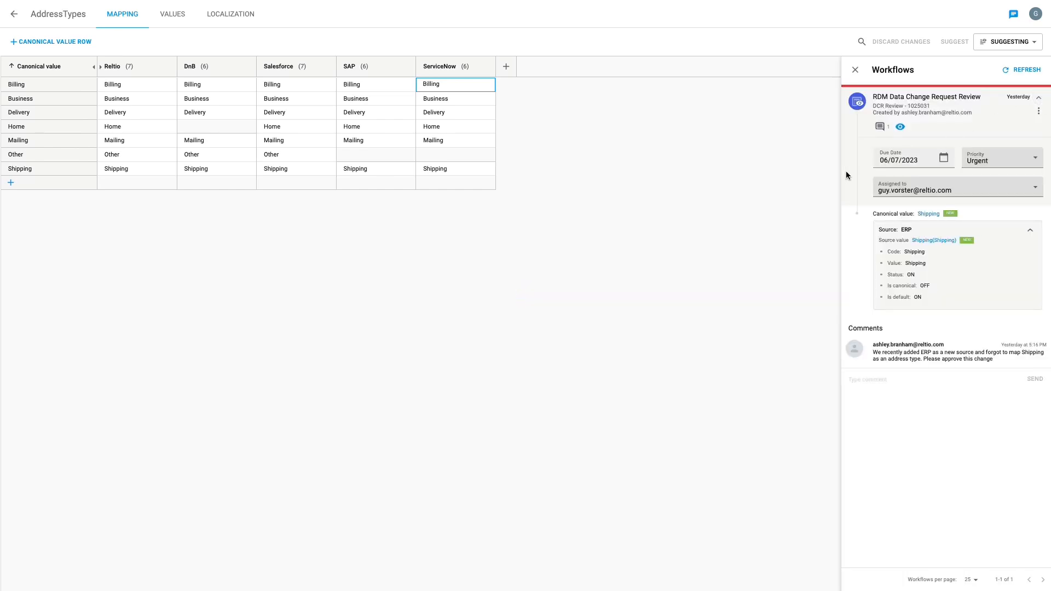
{"action": "mouse_move", "coordinate": [885, 259]}
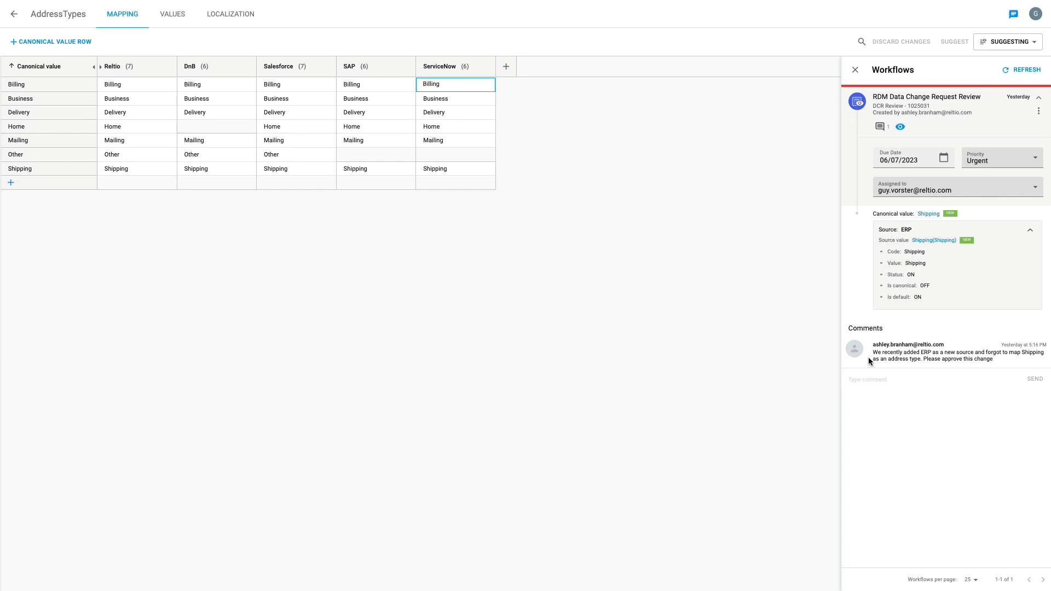
{"action": "mouse_move", "coordinate": [864, 232]}
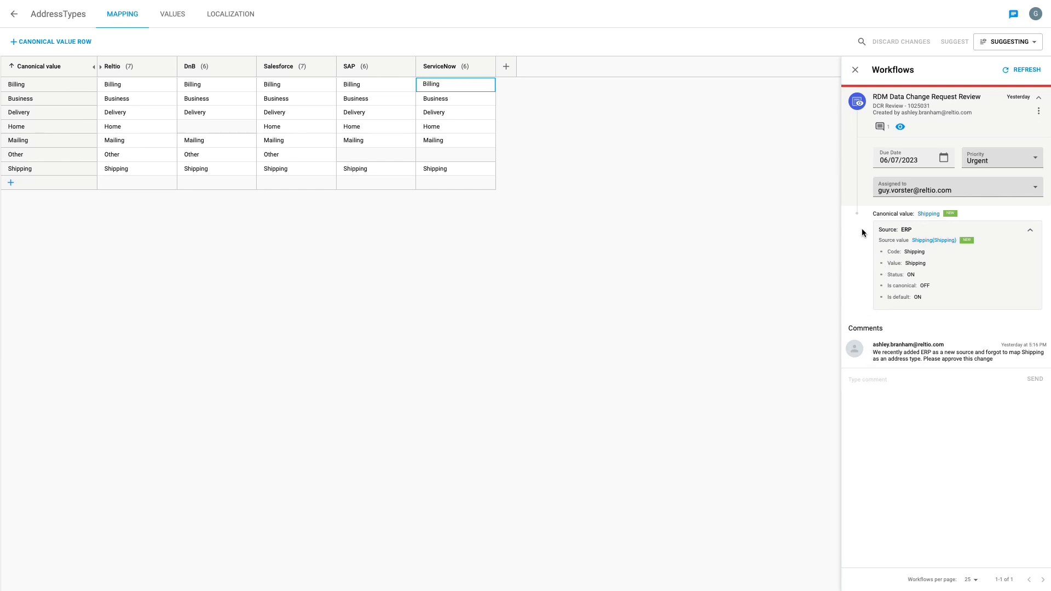
{"action": "mouse_move", "coordinate": [1038, 110]}
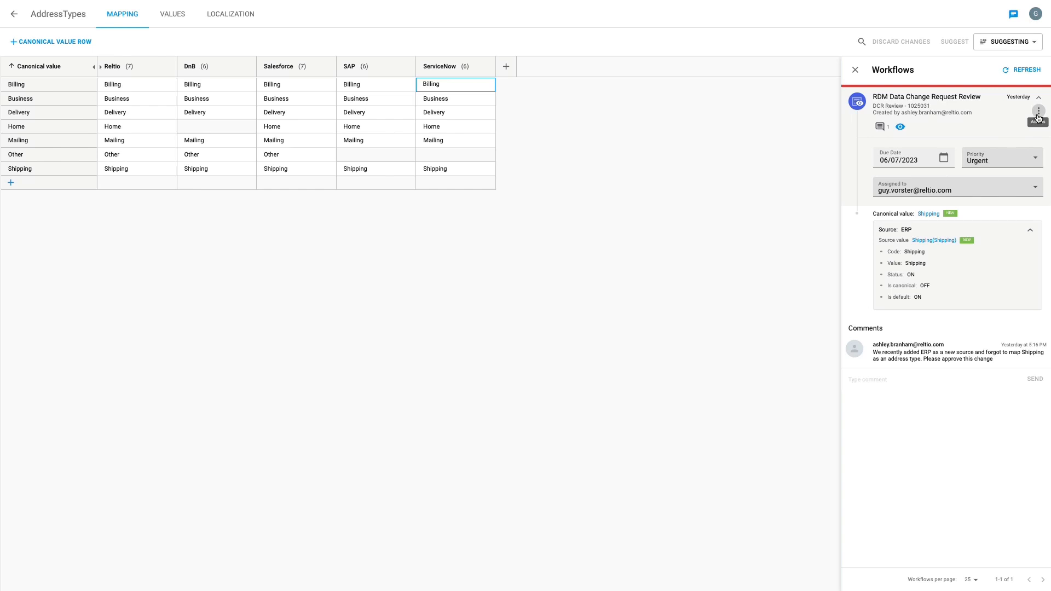
{"action": "left_click", "coordinate": [1038, 111]}
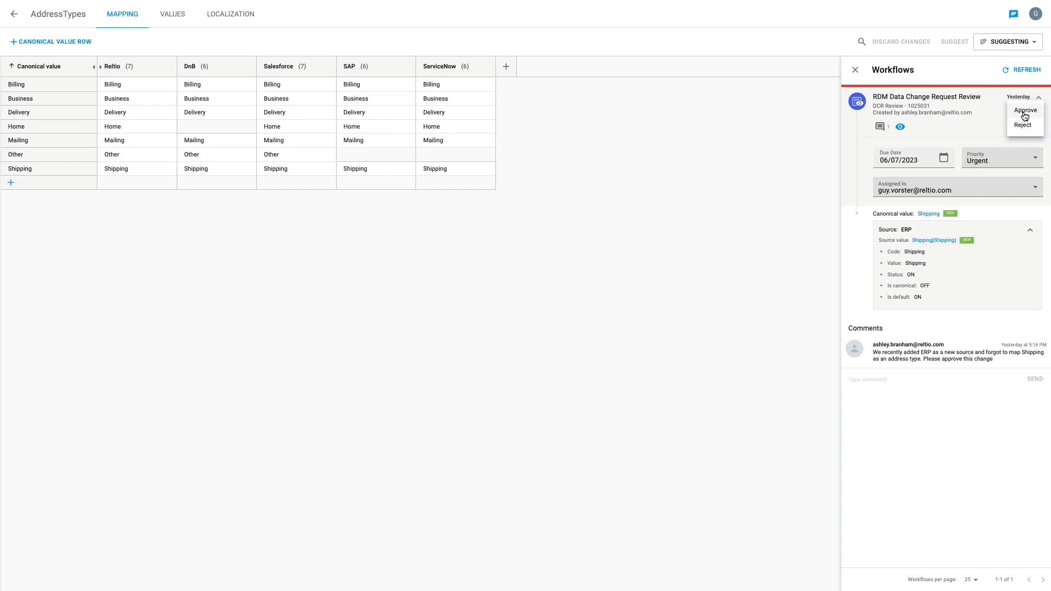
{"action": "left_click", "coordinate": [1025, 110]}
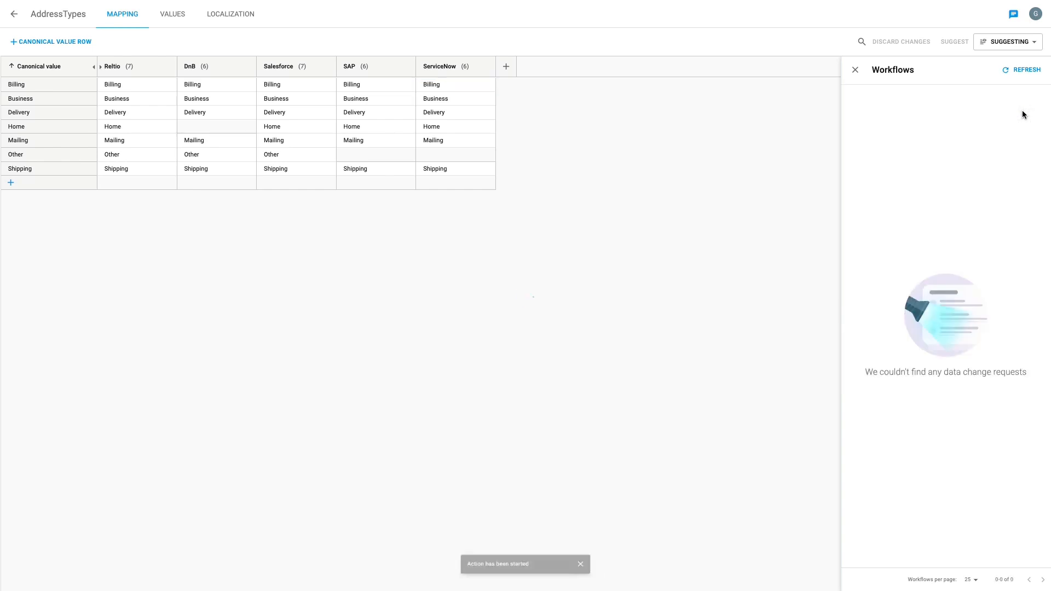
{"action": "left_click", "coordinate": [506, 67]}
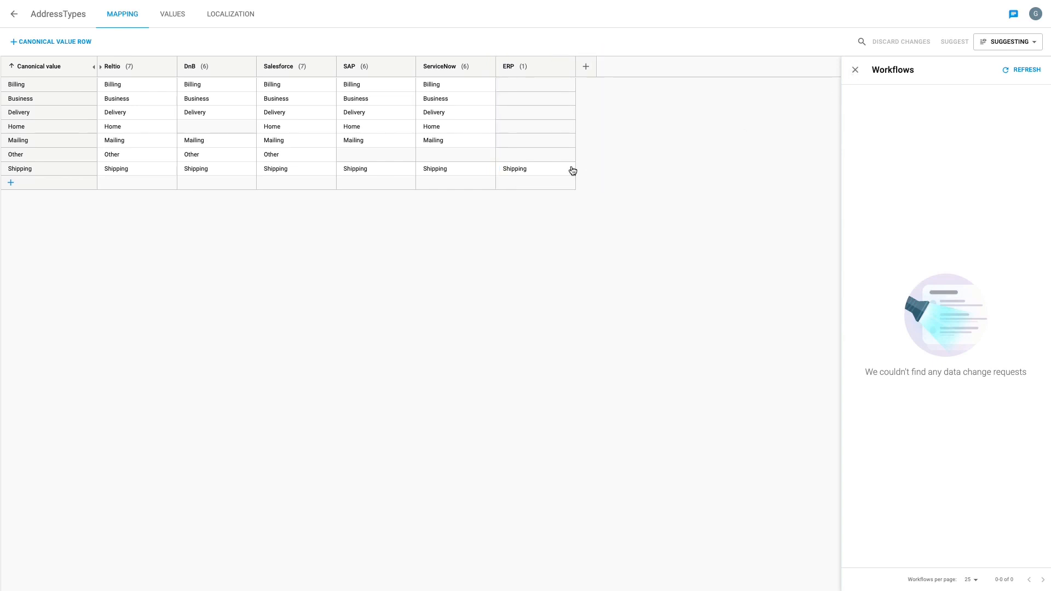
In Editing mode, map ThirdPartyList's unmapped Home value to Home and save.
{"action": "left_click", "coordinate": [855, 70]}
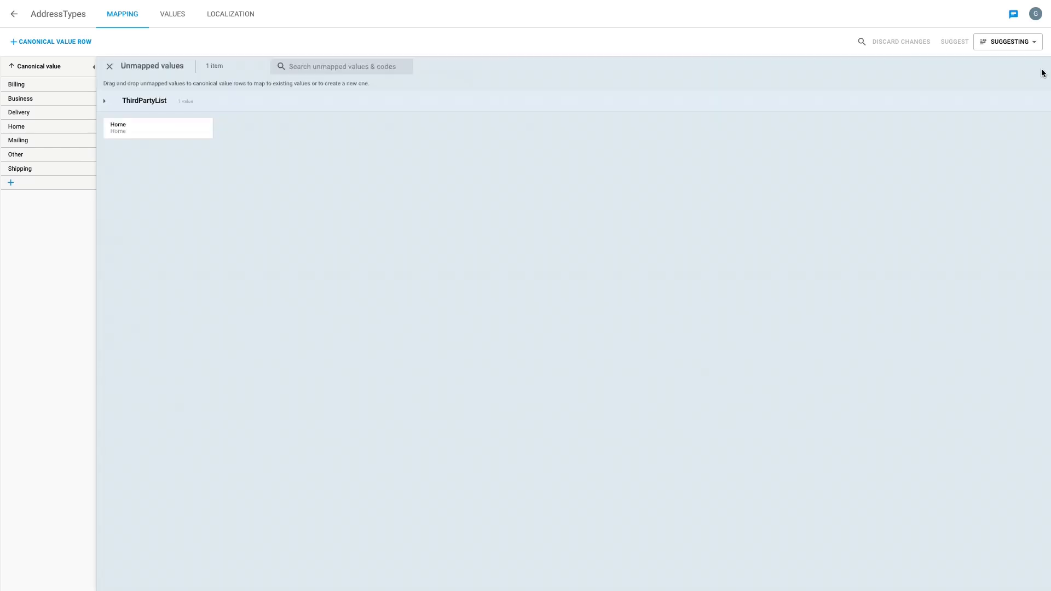
{"action": "left_click", "coordinate": [1007, 41]}
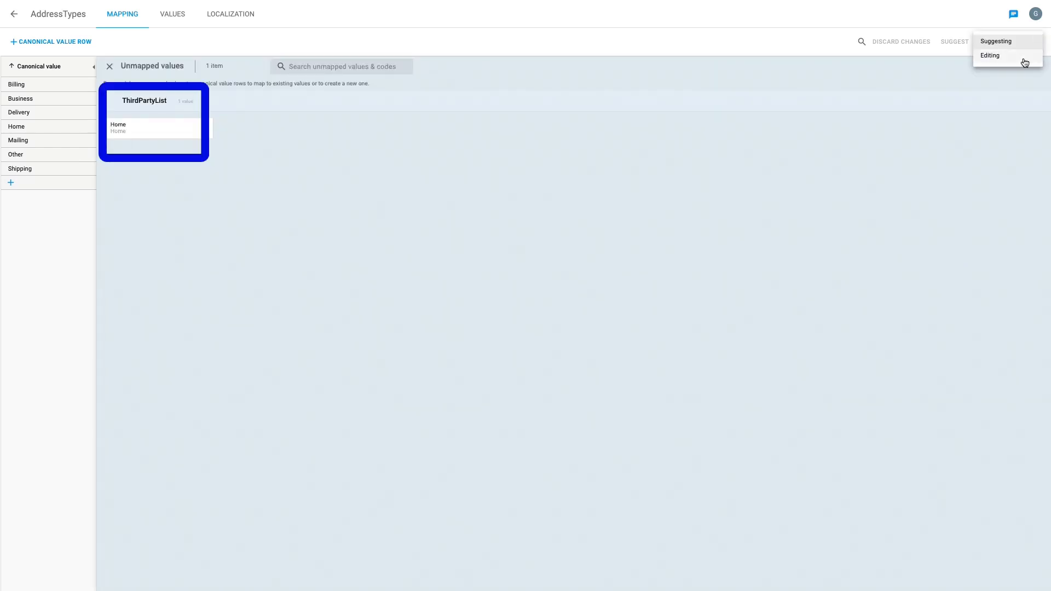
{"action": "left_click", "coordinate": [990, 55]}
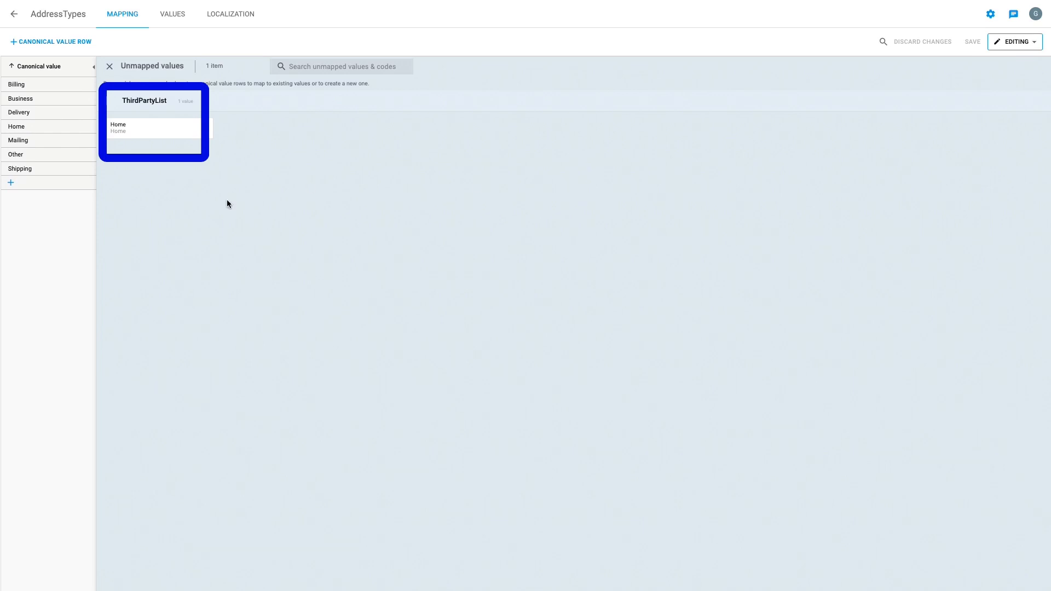
{"action": "mouse_move", "coordinate": [136, 131]}
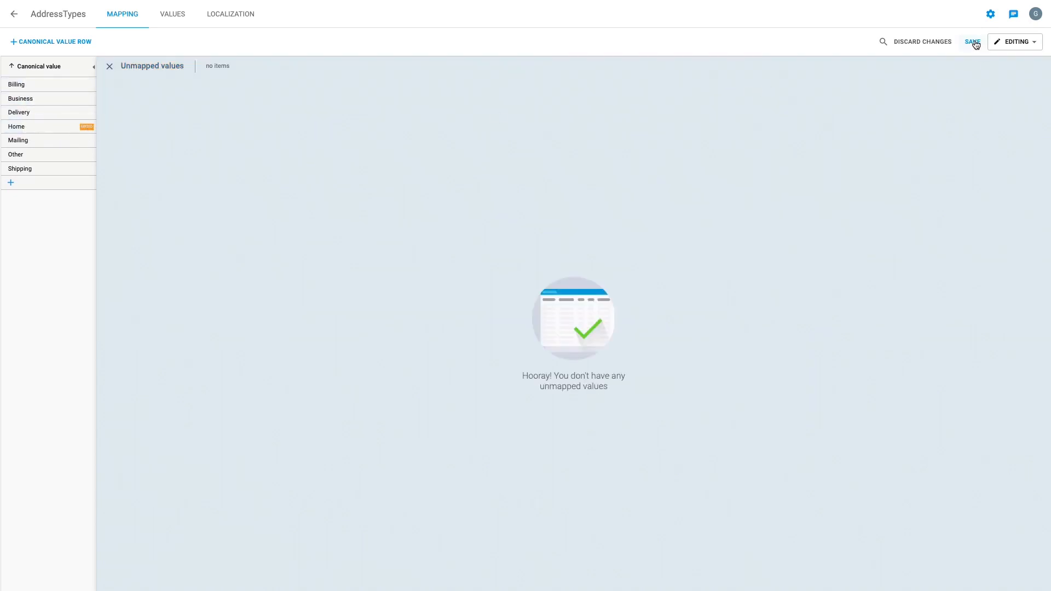
{"action": "left_click", "coordinate": [973, 42]}
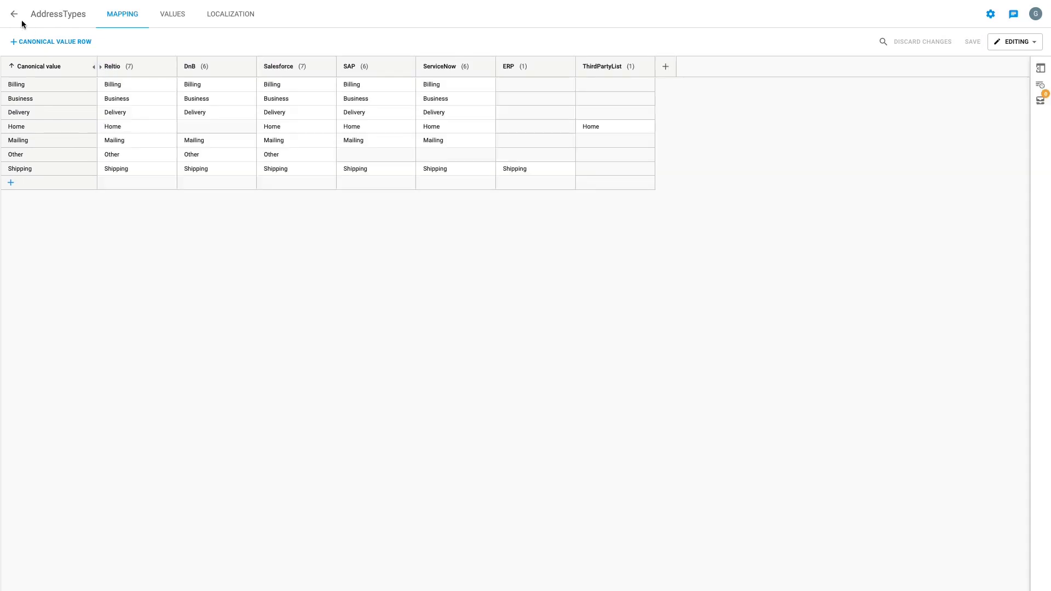
In ChannelTypes, map the unmapped Phone Call value onto the Phone canonical row.
{"action": "left_click", "coordinate": [13, 13]}
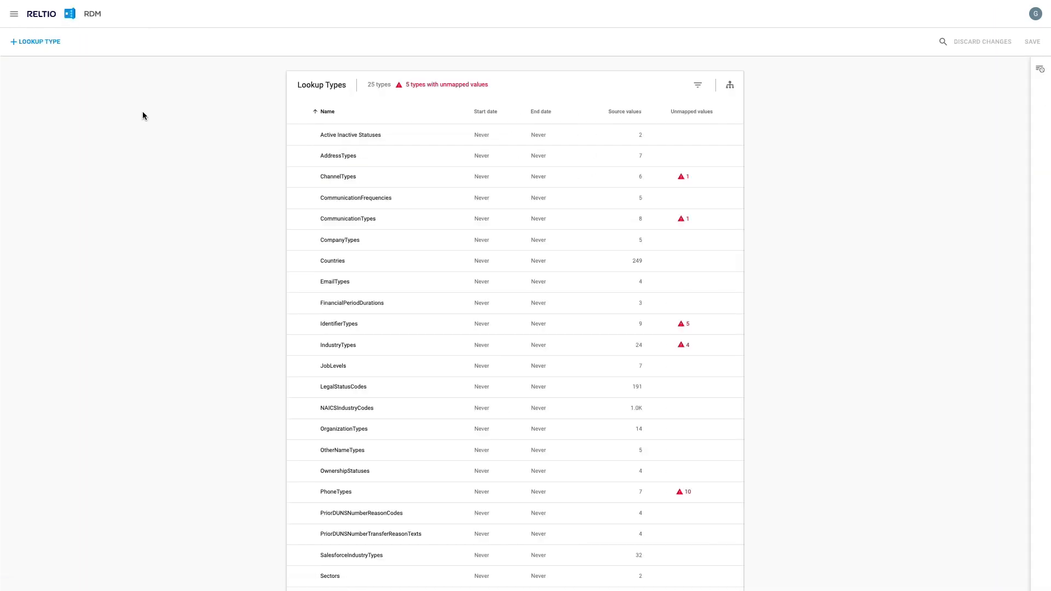
{"action": "mouse_move", "coordinate": [312, 179]}
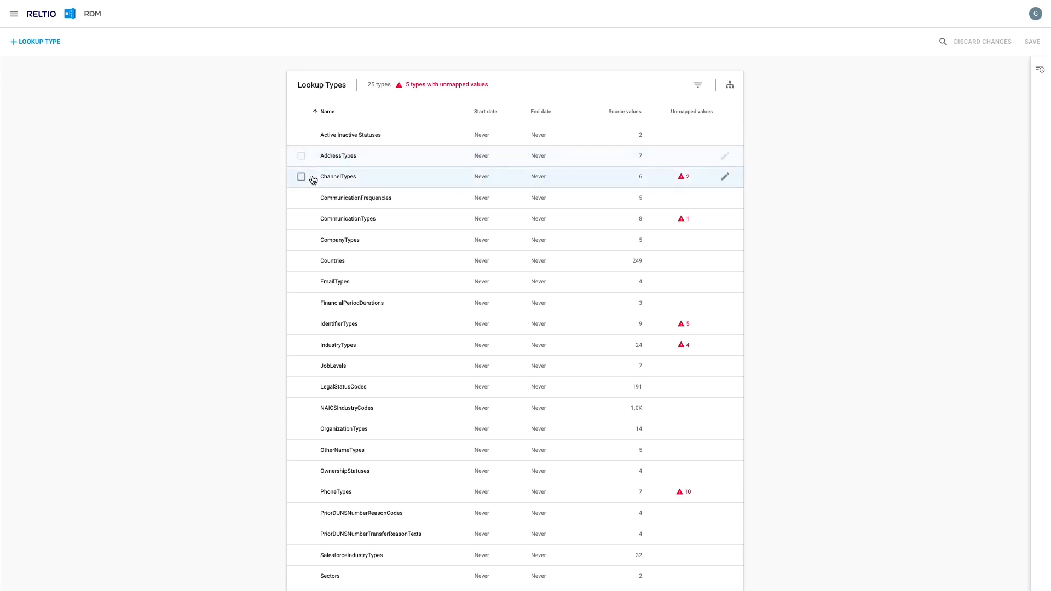
{"action": "left_click", "coordinate": [338, 176]}
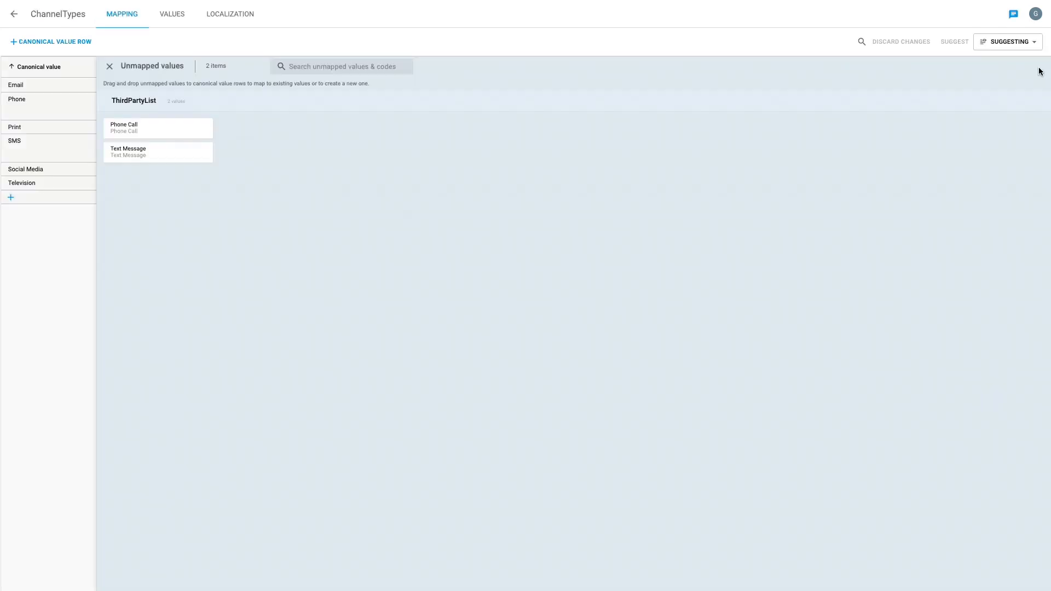
{"action": "left_click_drag", "start_coordinate": [158, 128], "coordinate": [73, 112]}
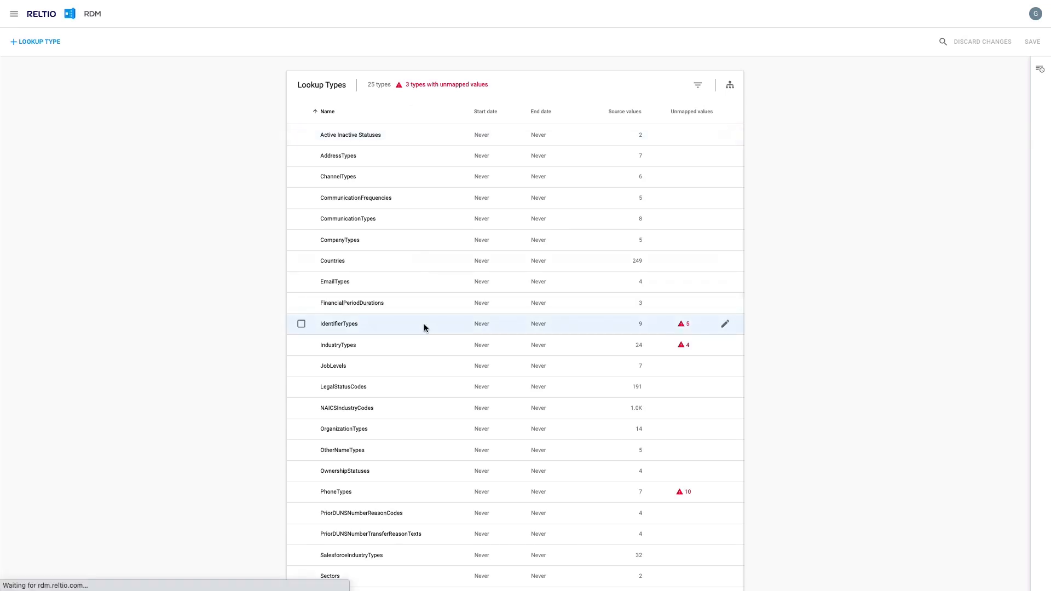
Map Zendesk Identifier to Service Ticket and ThirdPartyList Identifier to External Identifier, then save.
{"action": "left_click", "coordinate": [724, 324]}
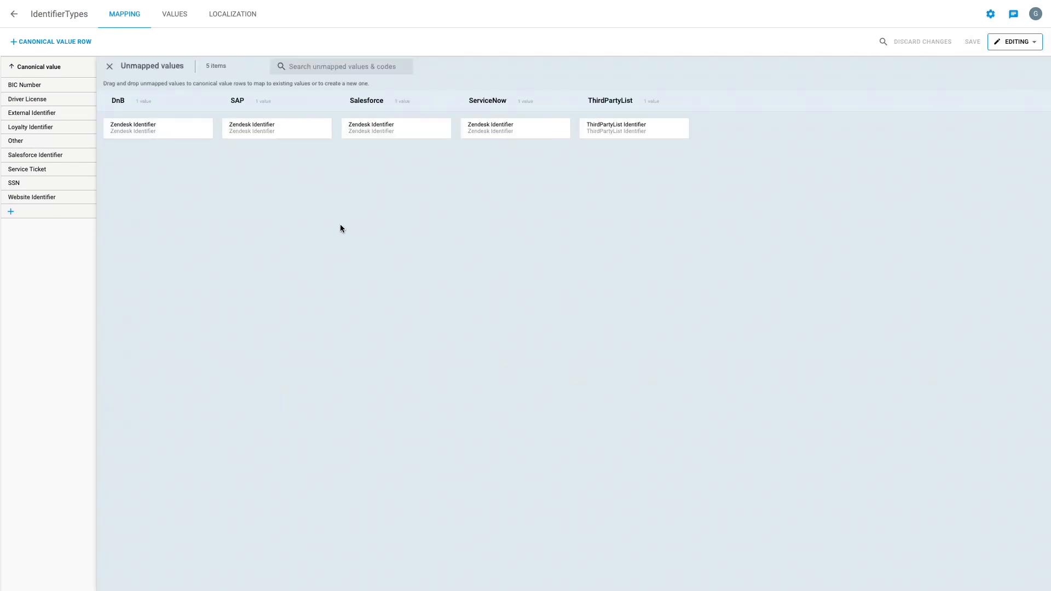
{"action": "left_click", "coordinate": [157, 128]}
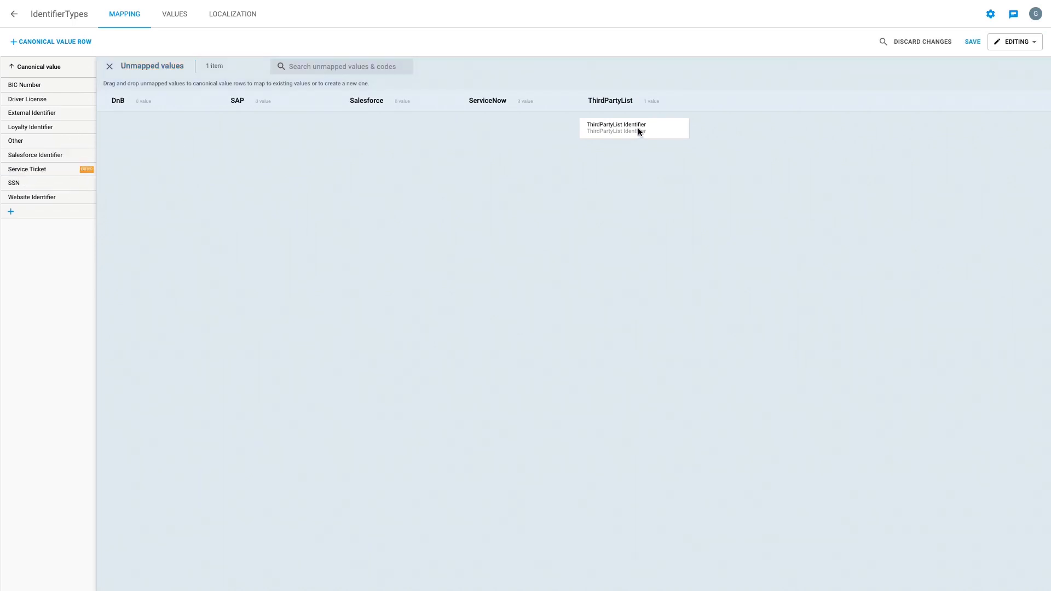
{"action": "left_click", "coordinate": [973, 41]}
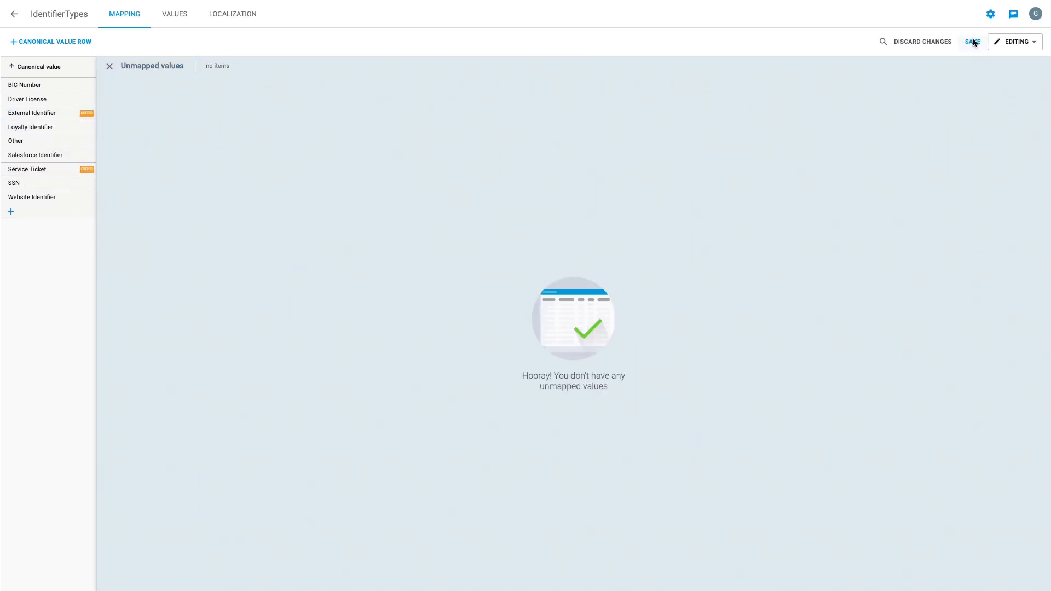
{"action": "left_click", "coordinate": [973, 41]}
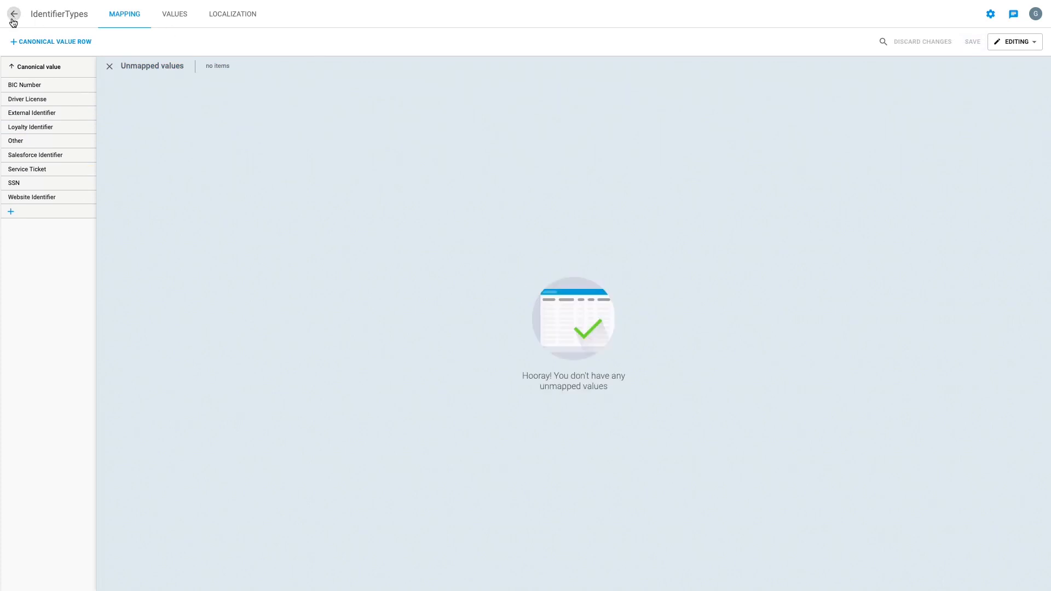
{"action": "left_click", "coordinate": [13, 13]}
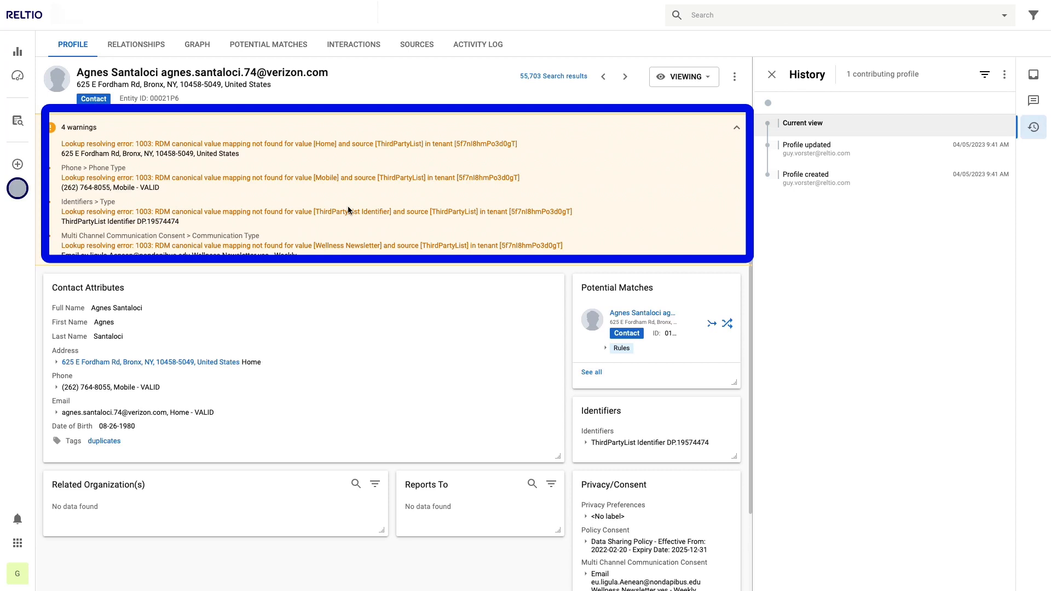
Reload the contact to confirm no lookup warnings, then return to the Data Quality dashboard.
{"action": "left_click", "coordinate": [736, 127]}
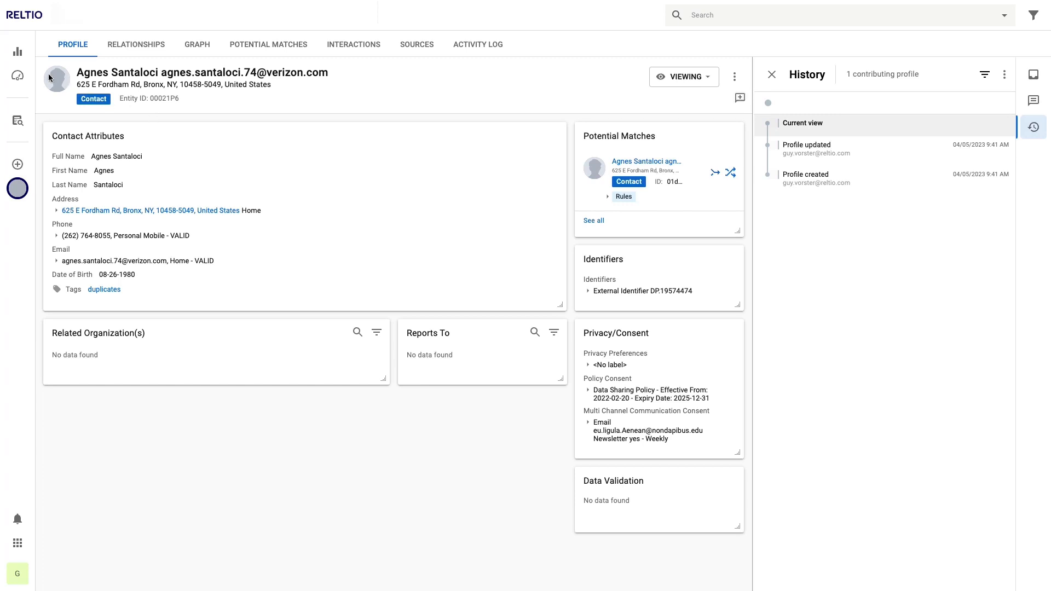
{"action": "left_click", "coordinate": [16, 52]}
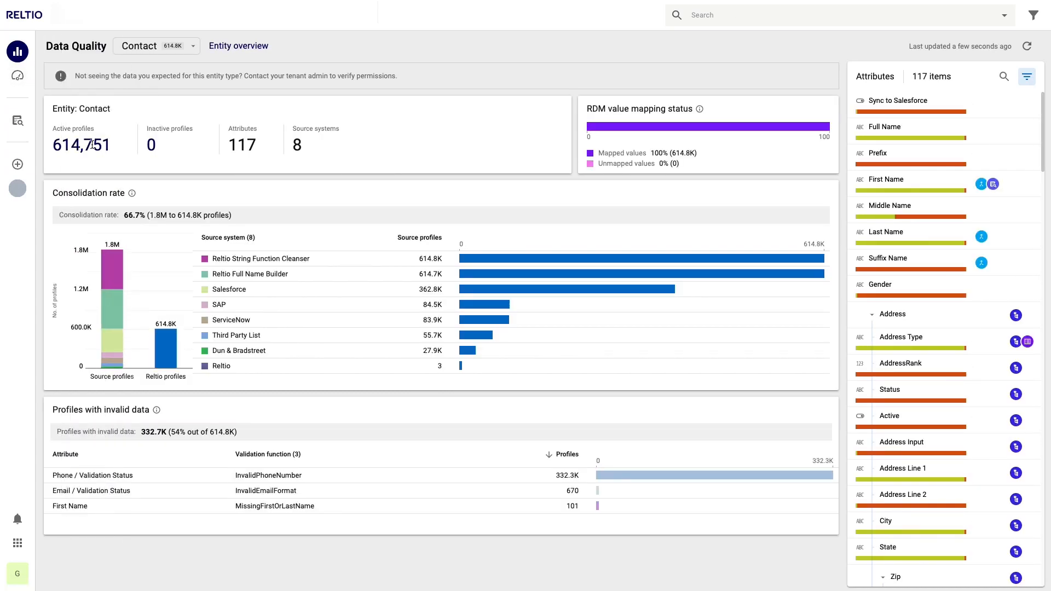
{"action": "mouse_move", "coordinate": [709, 166]}
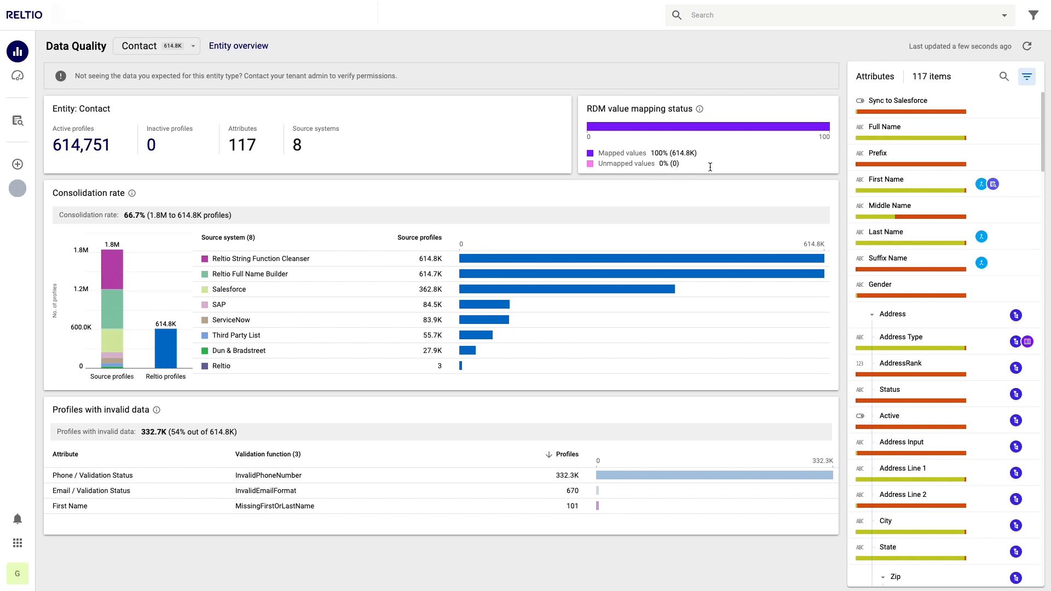